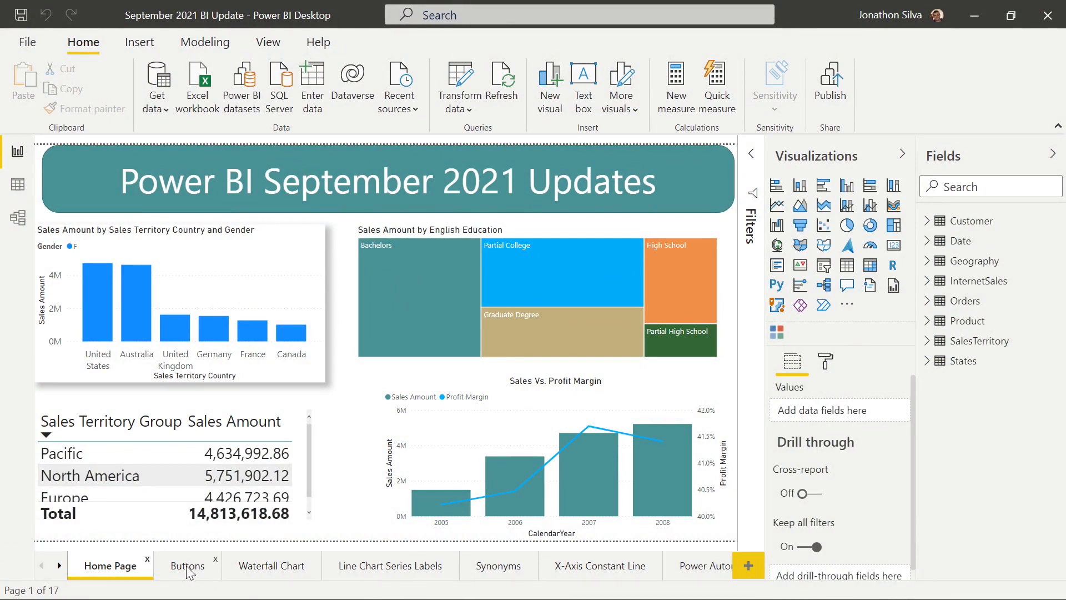
Go to the report's empty Buttons page, page 2 of 17.
{"action": "left_click", "coordinate": [187, 565]}
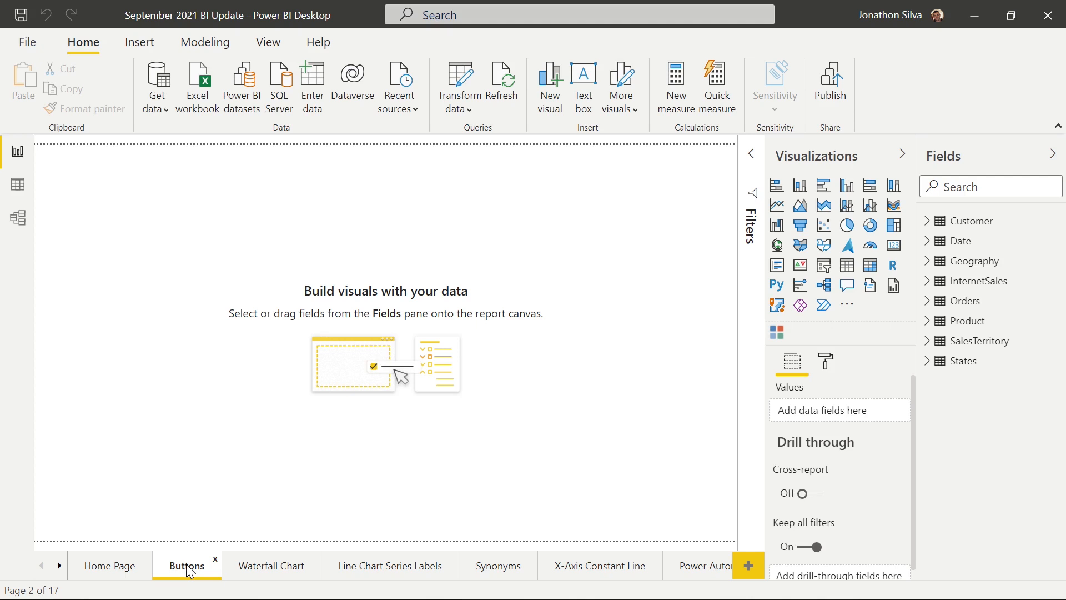
{"action": "mouse_move", "coordinate": [204, 513]}
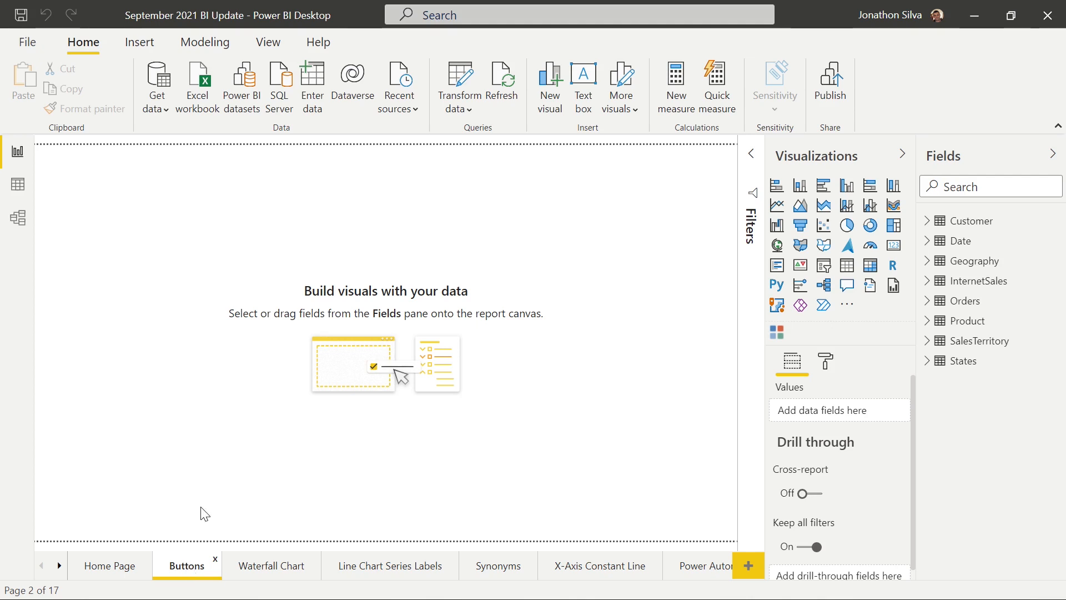
{"action": "mouse_move", "coordinate": [139, 42]}
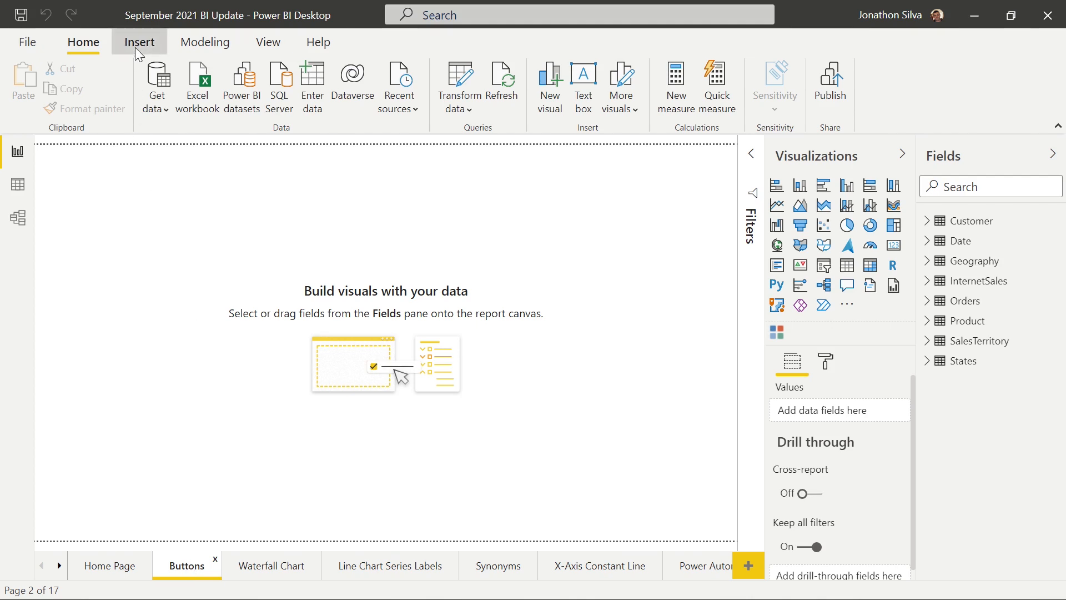
Insert a blank button, move it to the canvas centre and enlarge it into a wide rectangle.
{"action": "left_click", "coordinate": [139, 41]}
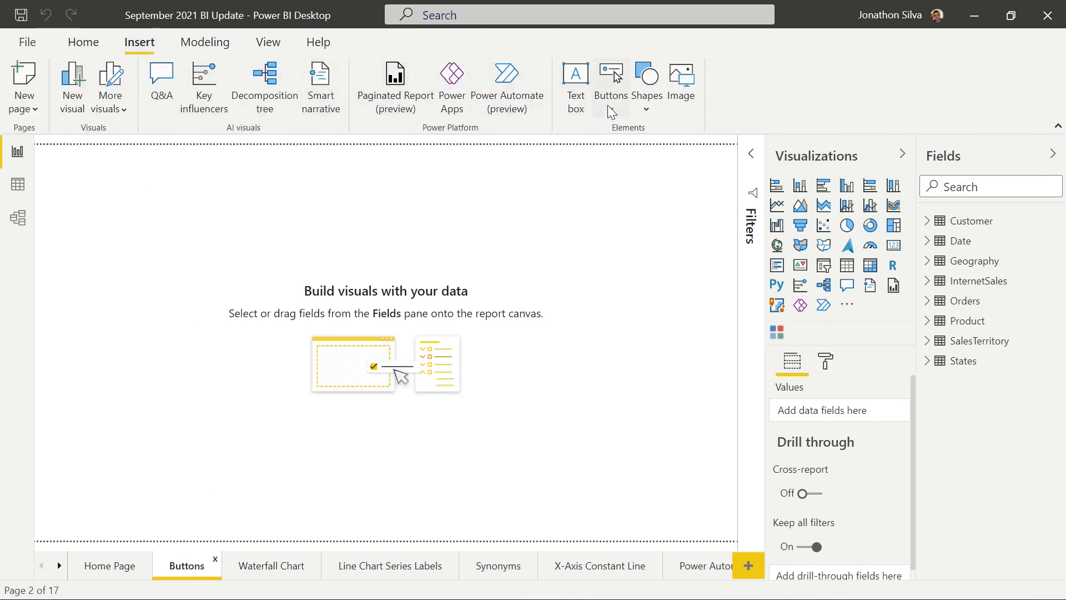
{"action": "left_click", "coordinate": [610, 85]}
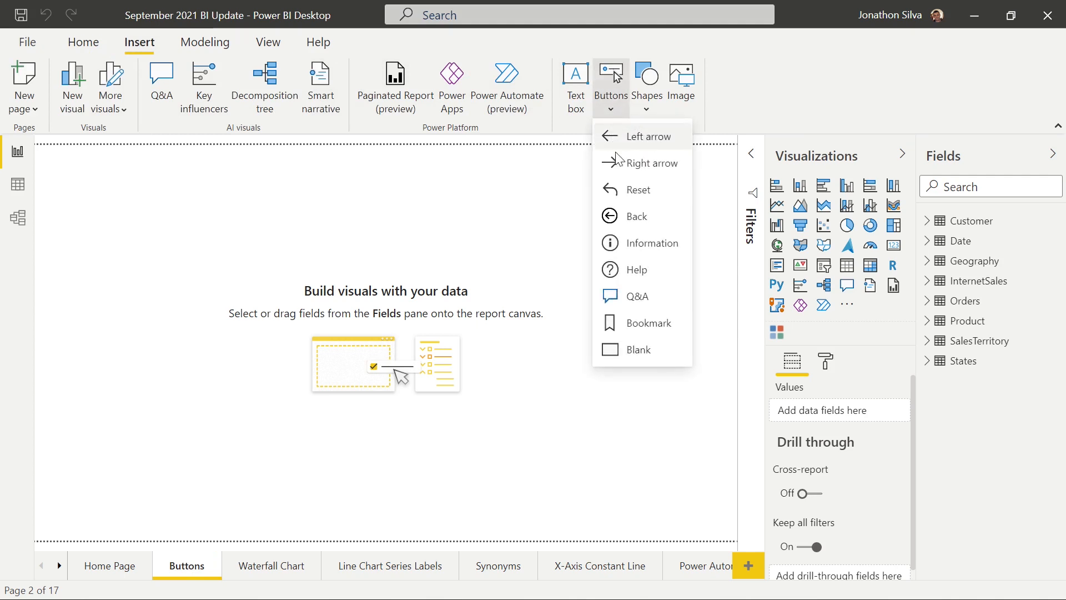
{"action": "mouse_move", "coordinate": [642, 322]}
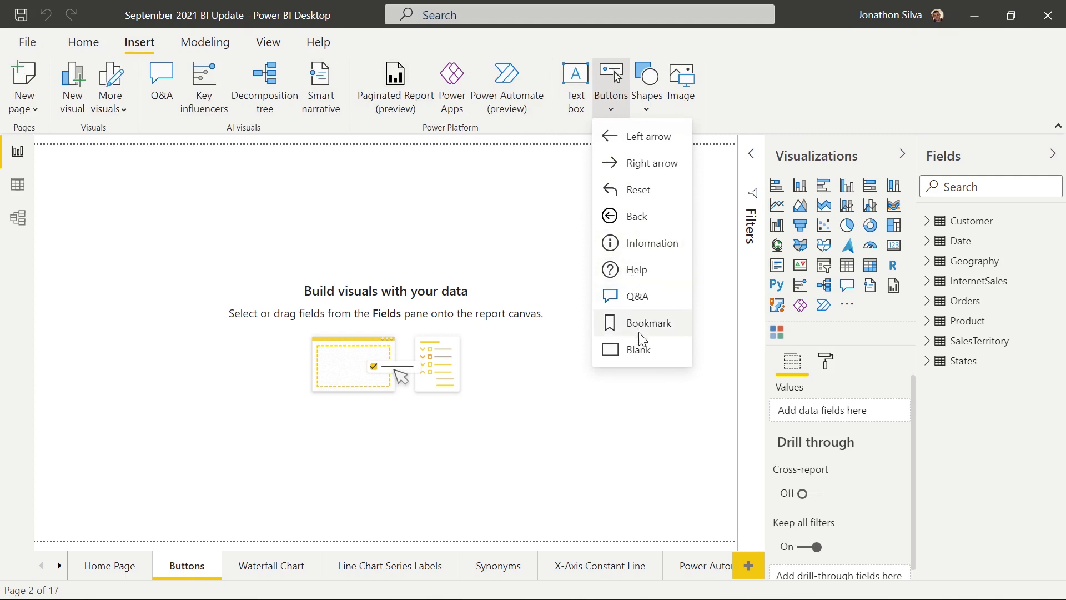
{"action": "left_click", "coordinate": [639, 349]}
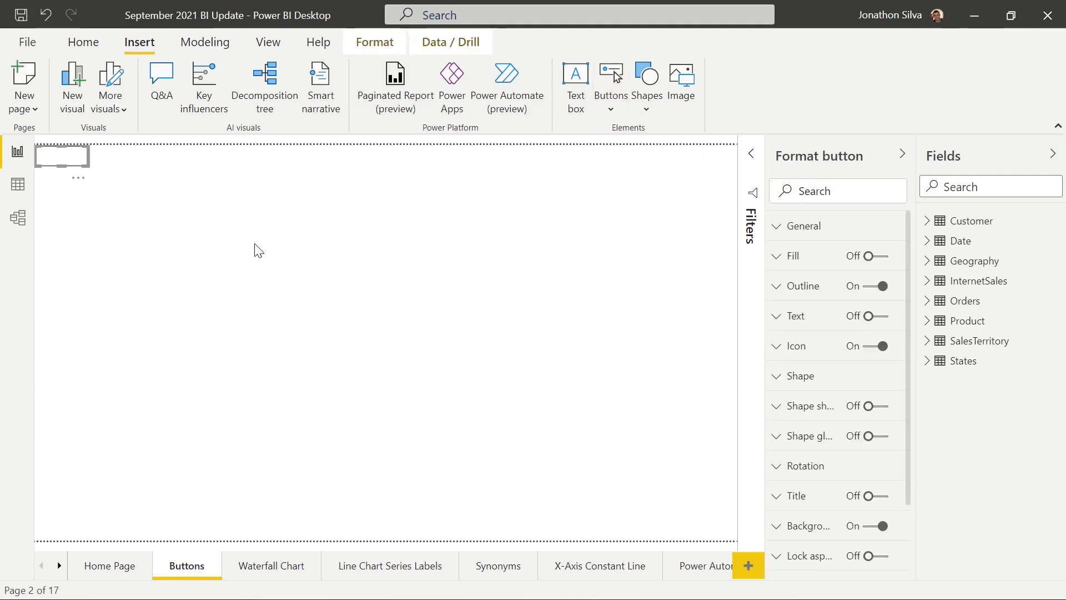
{"action": "left_click_drag", "start_coordinate": [61, 154], "coordinate": [275, 256]}
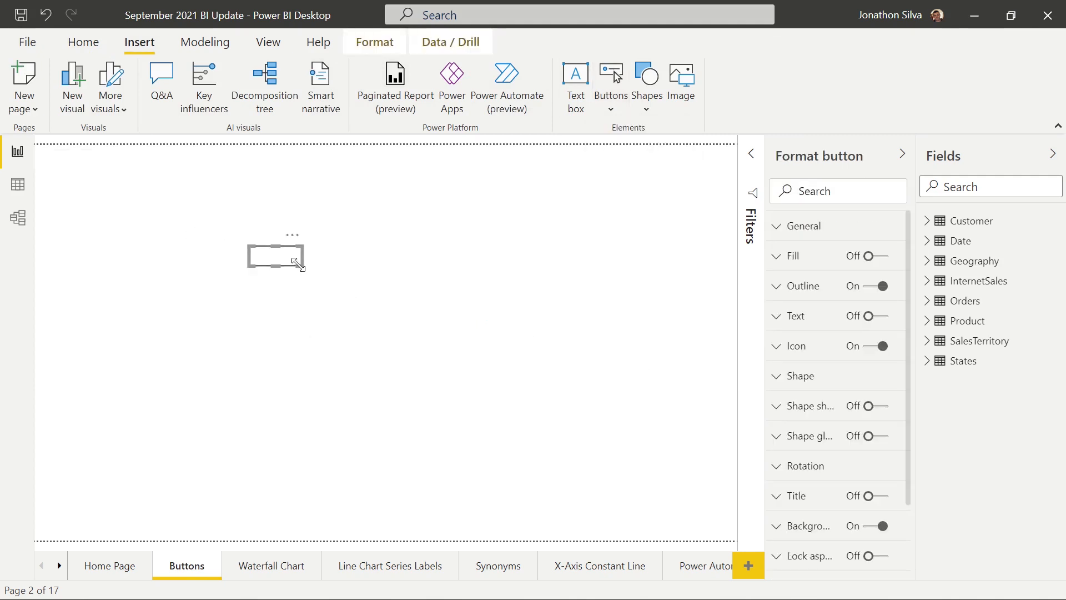
{"action": "left_click_drag", "start_coordinate": [297, 268], "coordinate": [507, 357]}
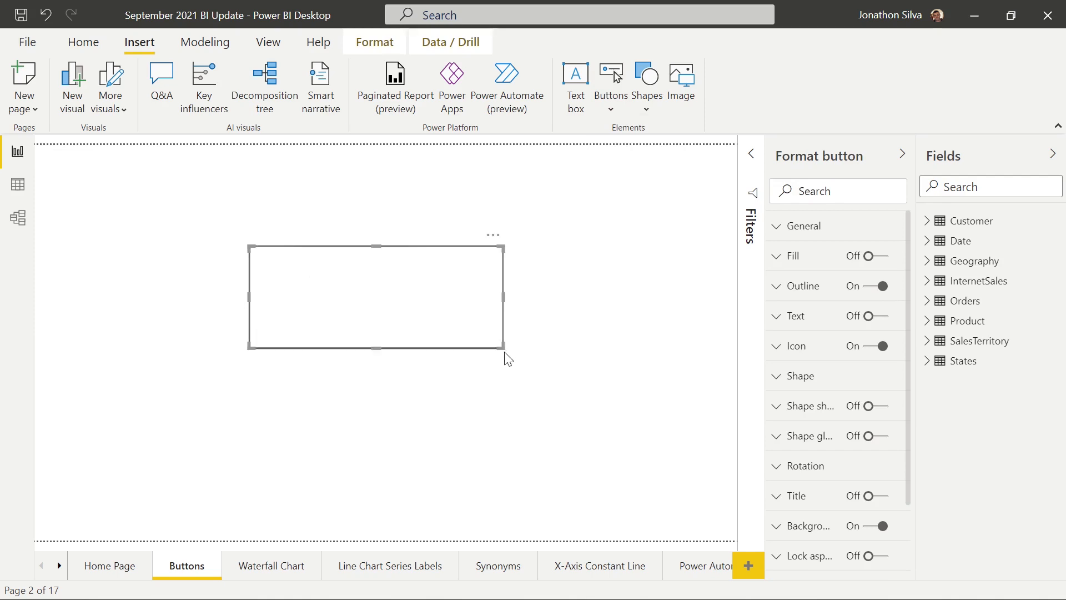
{"action": "mouse_move", "coordinate": [672, 333]}
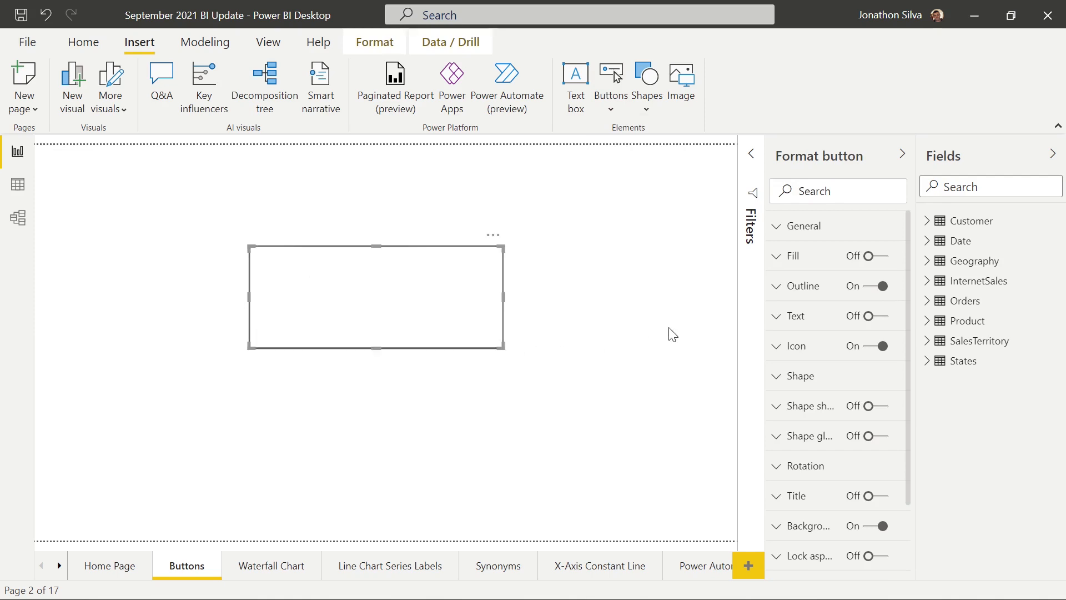
{"action": "mouse_move", "coordinate": [784, 381]}
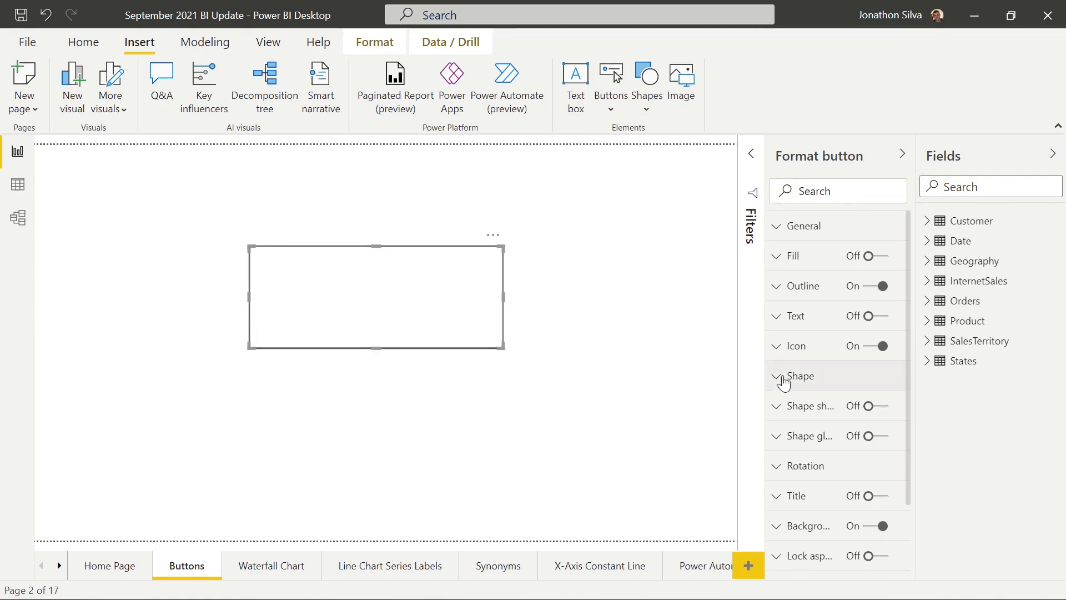
Set the blank button's shape to Heart and resize it into a rounder heart.
{"action": "left_click", "coordinate": [797, 376]}
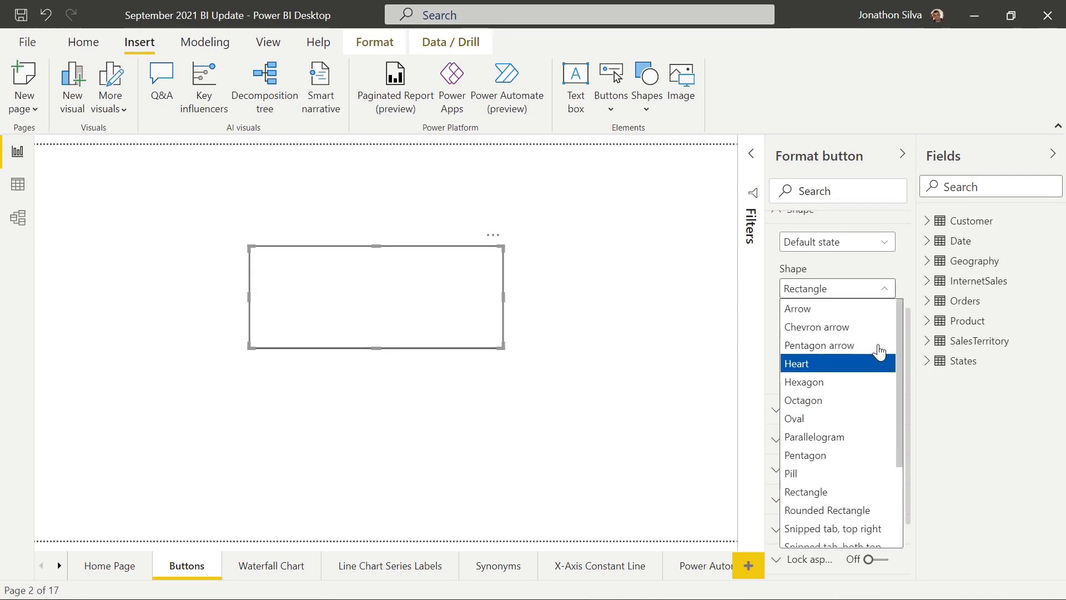
{"action": "mouse_move", "coordinate": [870, 381]}
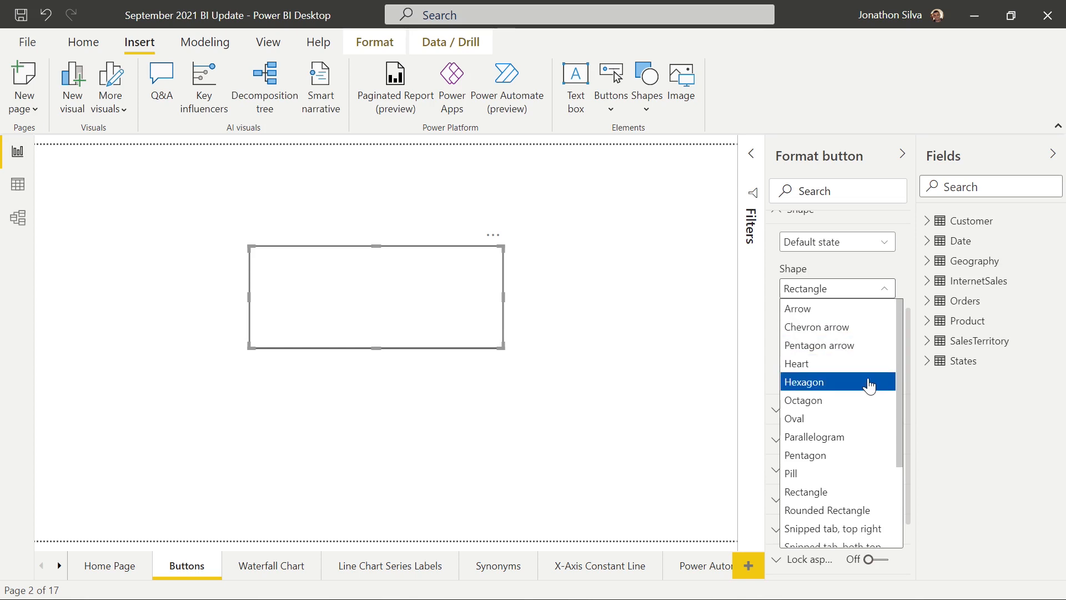
{"action": "scroll", "scroll_direction": "down", "scroll_amount": 3}
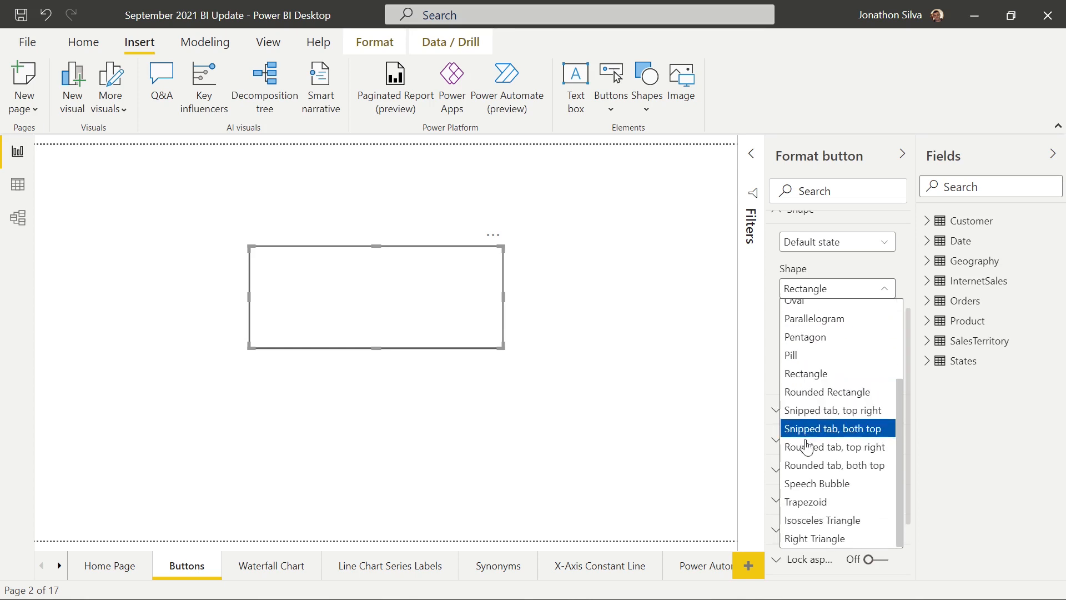
{"action": "mouse_move", "coordinate": [814, 428]}
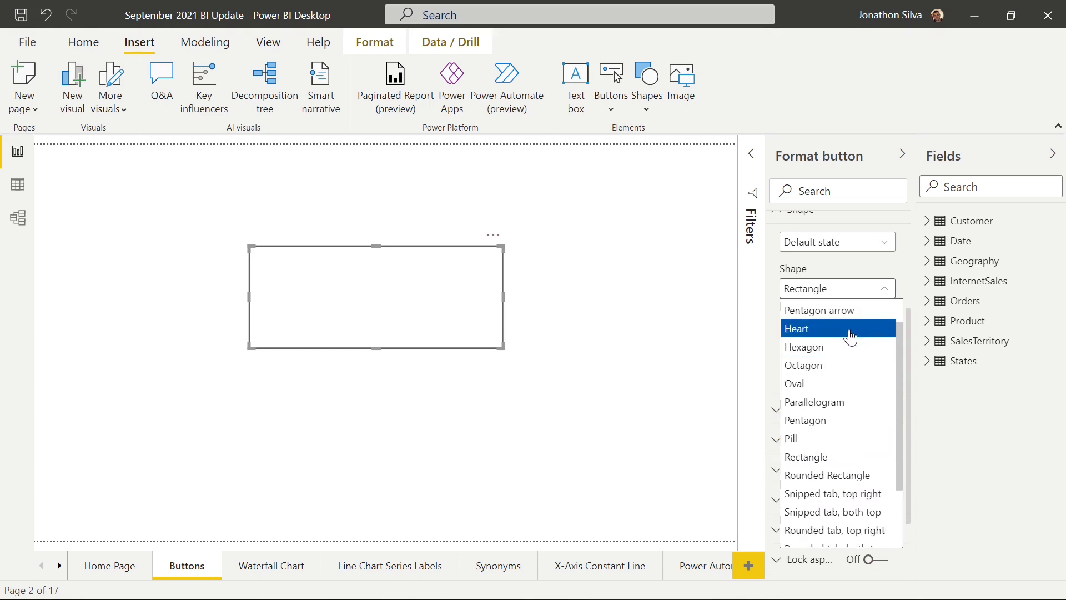
{"action": "left_click", "coordinate": [797, 328]}
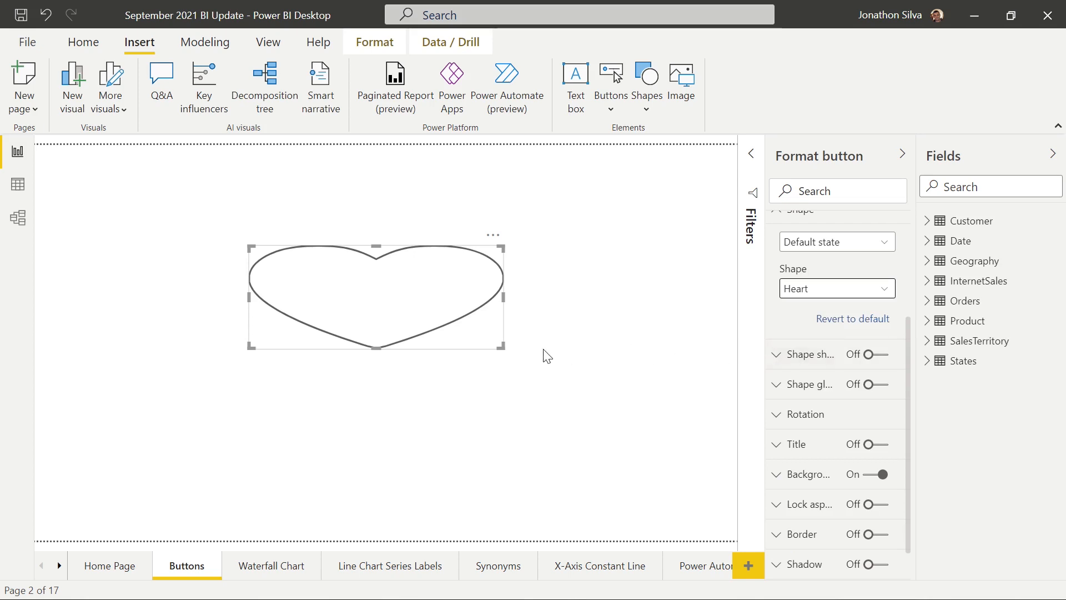
{"action": "left_click_drag", "start_coordinate": [505, 350], "coordinate": [506, 455]}
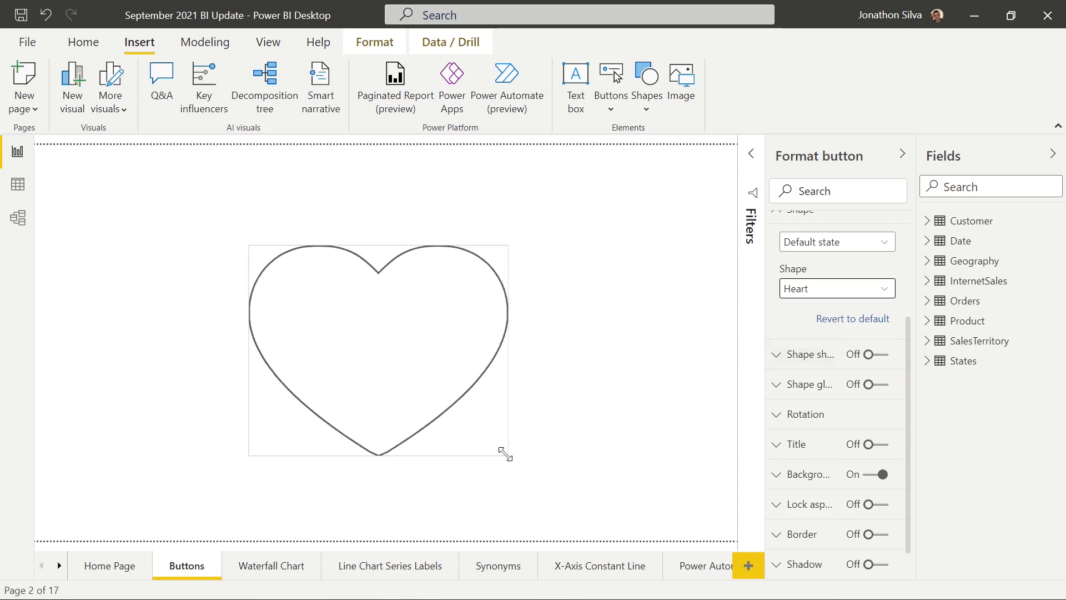
{"action": "left_click_drag", "start_coordinate": [506, 454], "coordinate": [448, 387]}
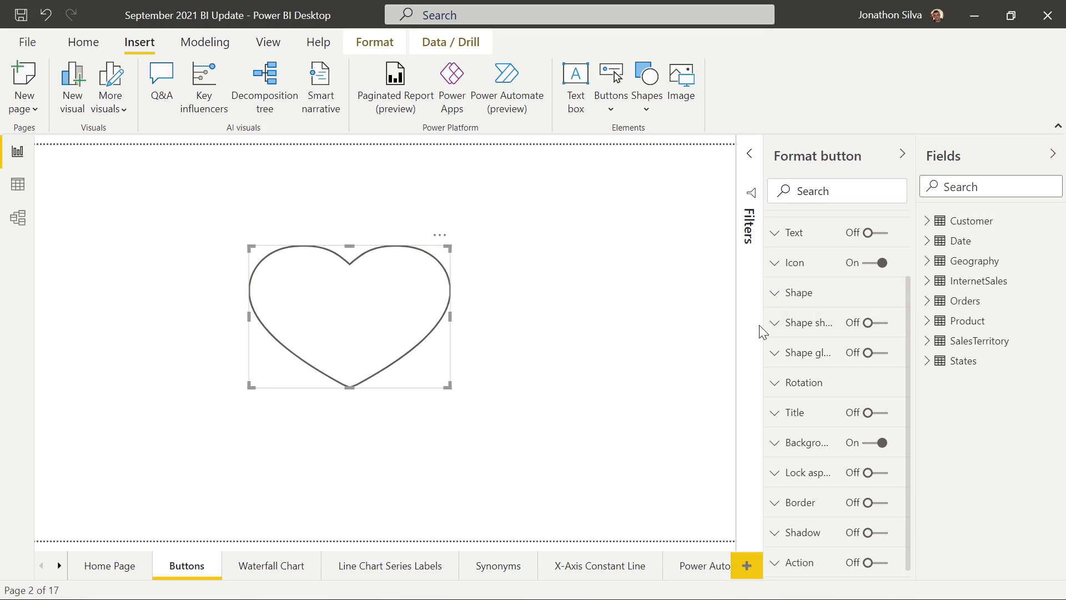
Turn on the heart's shape shadow with 13% transparency and 47 px blur.
{"action": "left_click", "coordinate": [776, 322]}
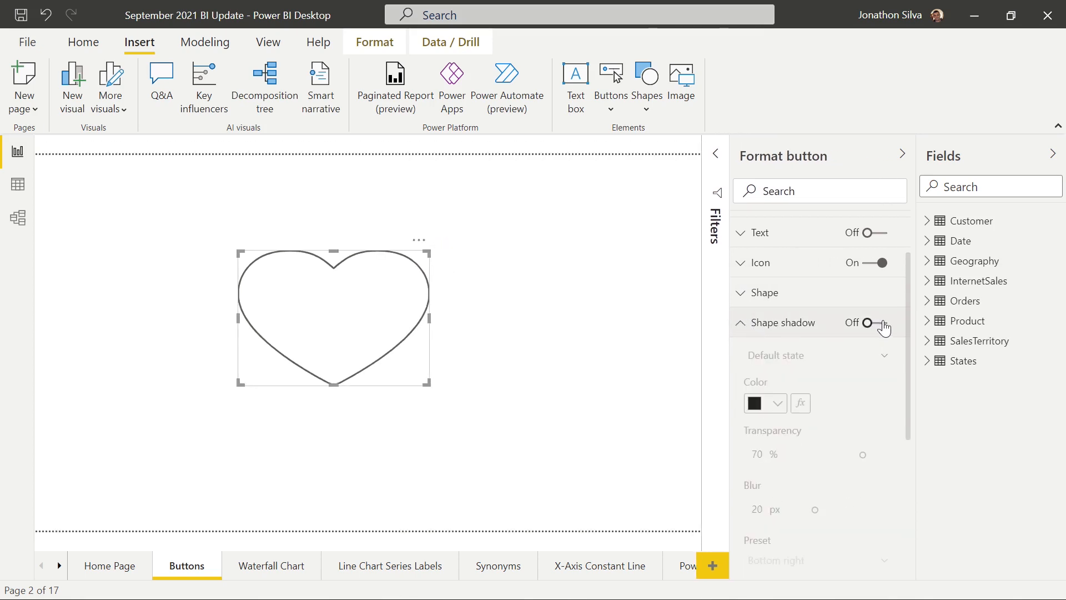
{"action": "left_click", "coordinate": [875, 321]}
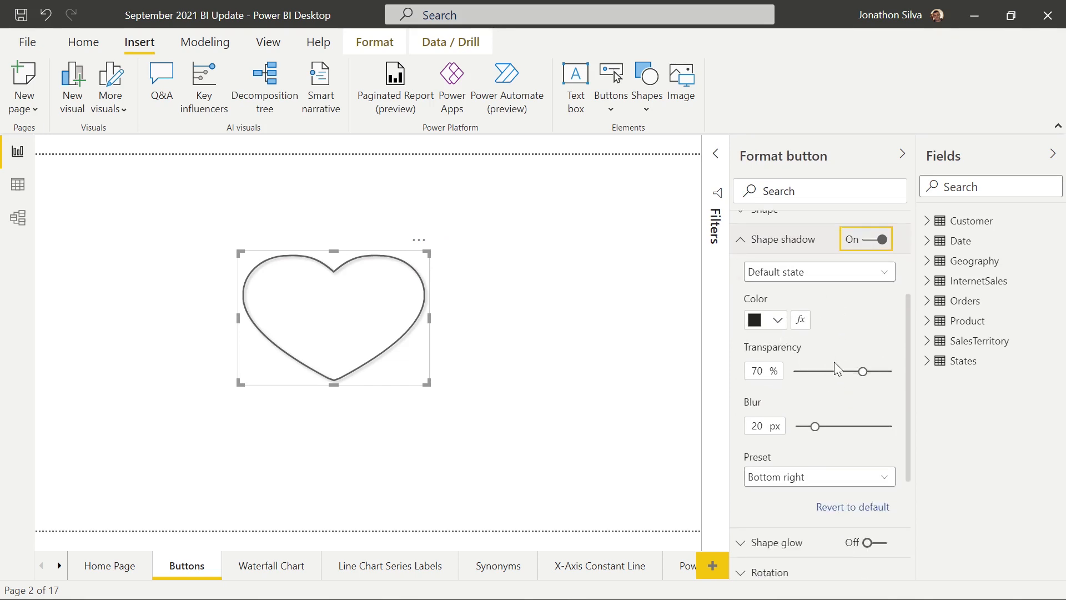
{"action": "left_click_drag", "start_coordinate": [862, 370], "coordinate": [808, 371]}
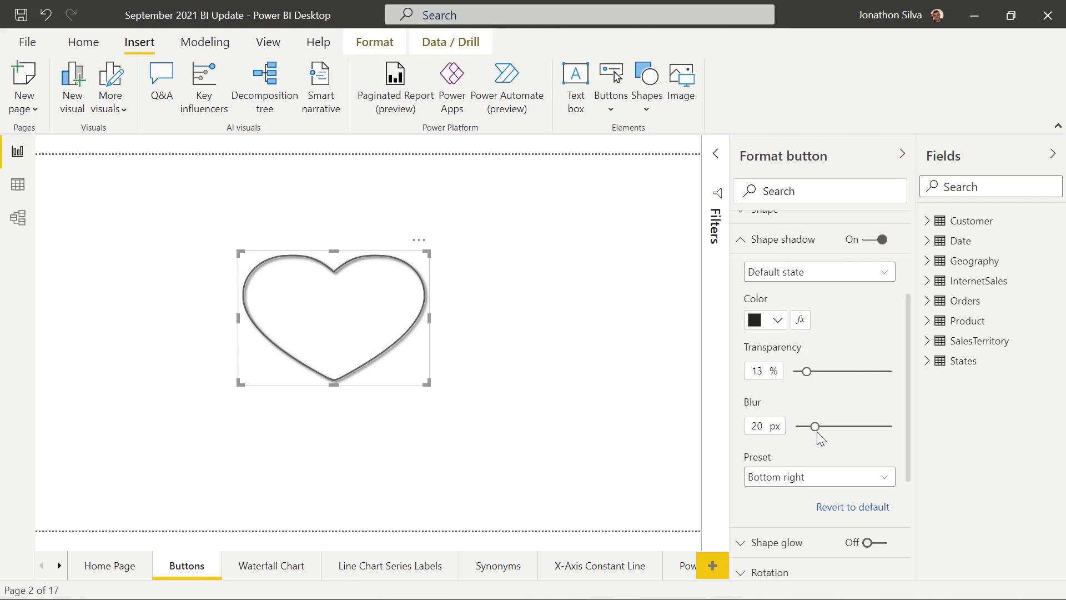
{"action": "left_click_drag", "start_coordinate": [816, 427], "coordinate": [828, 426]}
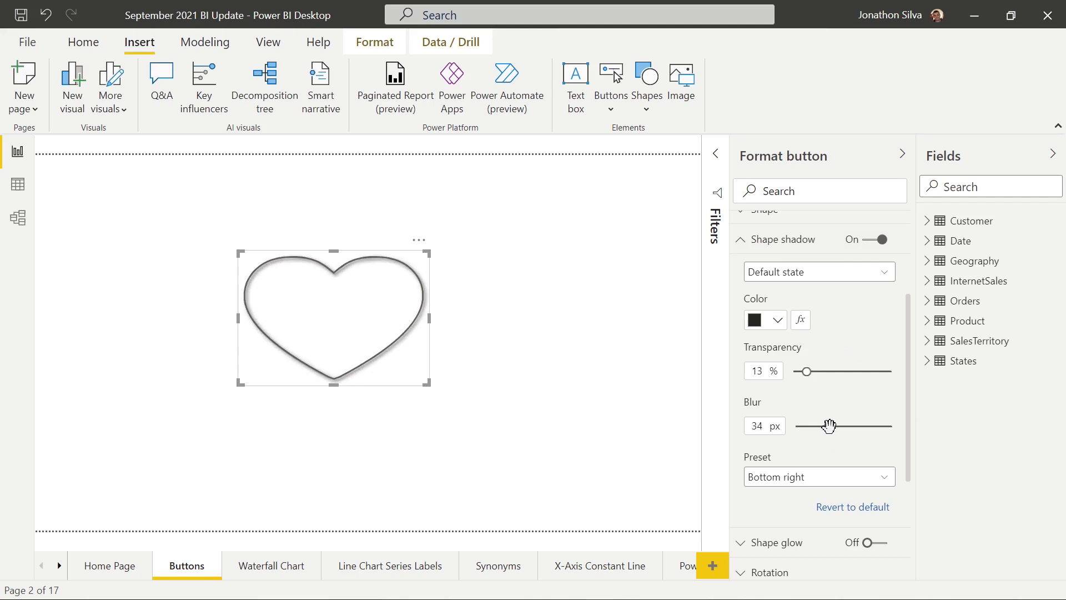
{"action": "left_click_drag", "start_coordinate": [828, 426], "coordinate": [841, 427]}
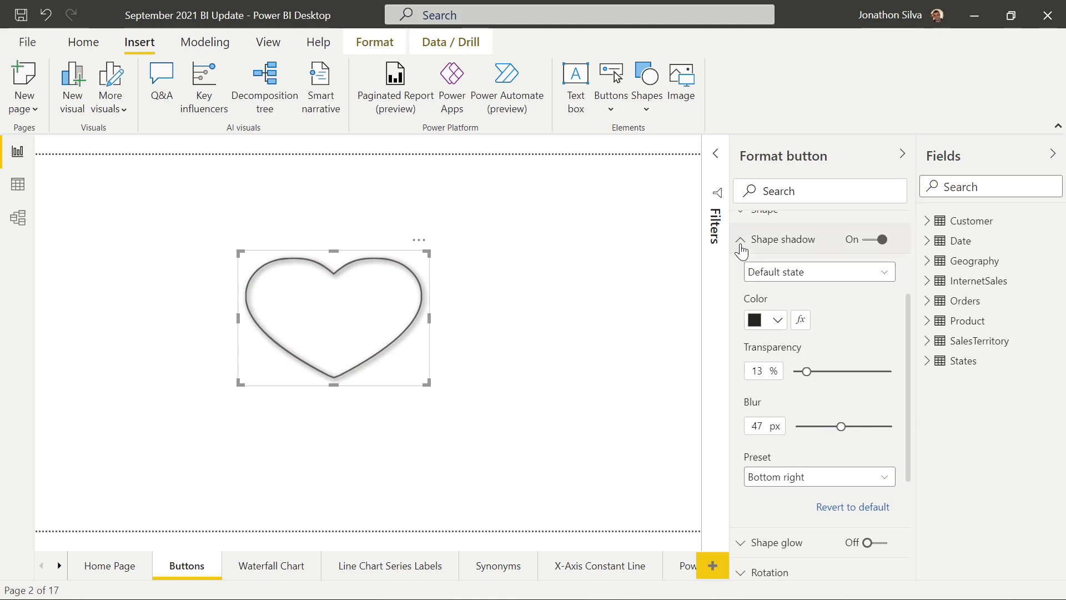
Turn on a red (#D51128) shape glow with 3% transparency and 42 px blur.
{"action": "left_click", "coordinate": [740, 239]}
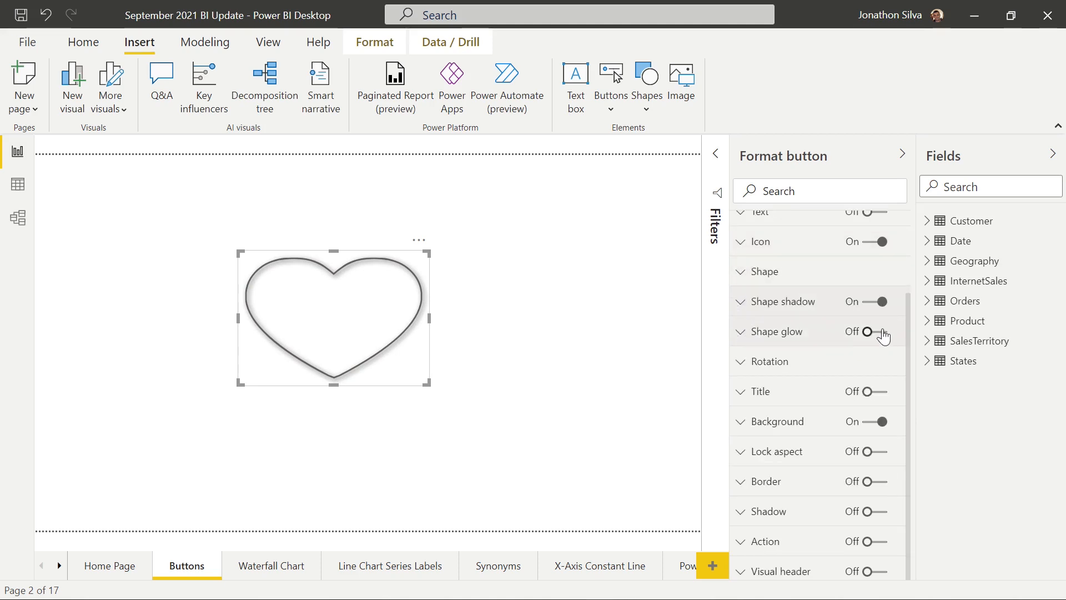
{"action": "left_click", "coordinate": [866, 331]}
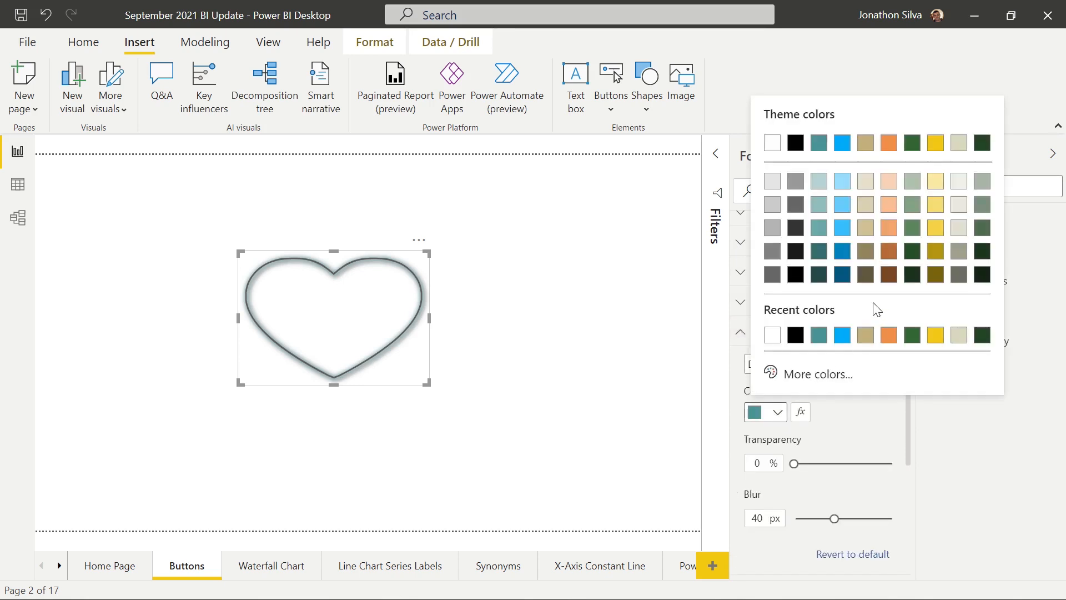
{"action": "left_click", "coordinate": [818, 374]}
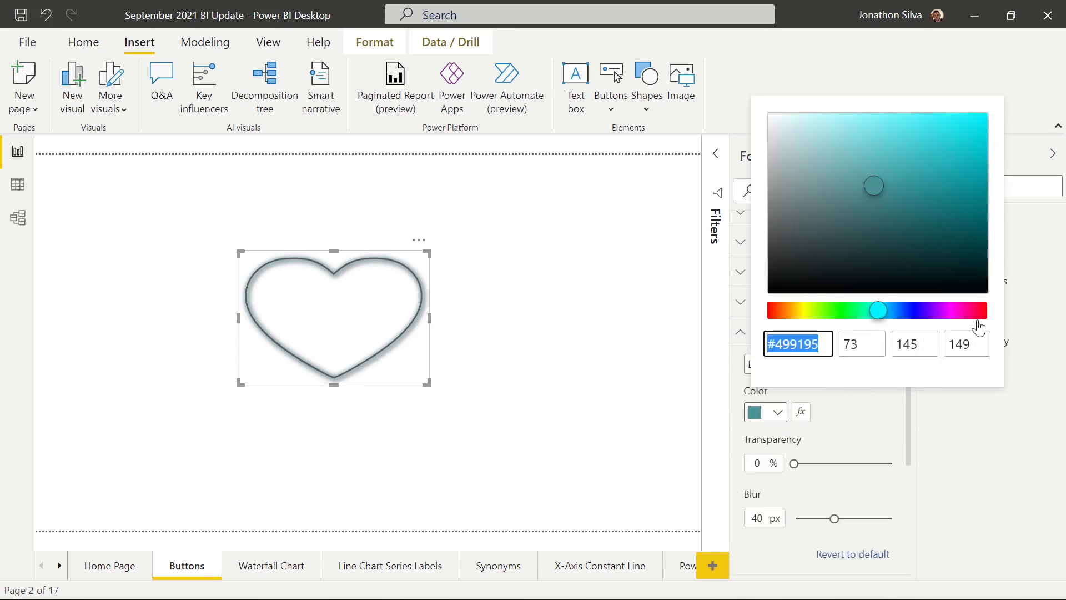
{"action": "left_click_drag", "start_coordinate": [878, 309], "coordinate": [982, 310]}
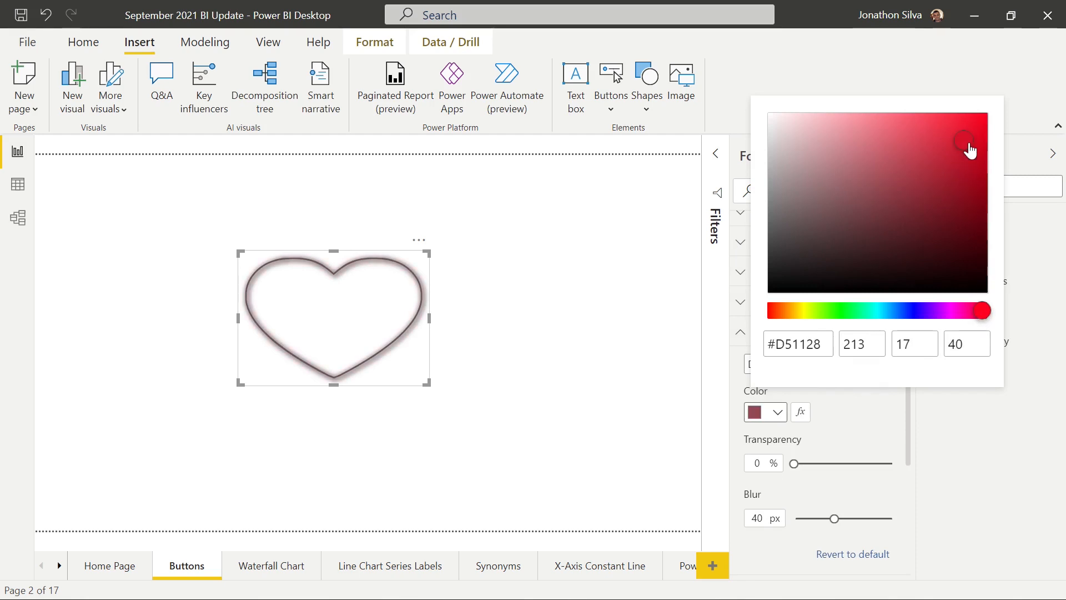
{"action": "left_click_drag", "start_coordinate": [793, 463], "coordinate": [825, 463]}
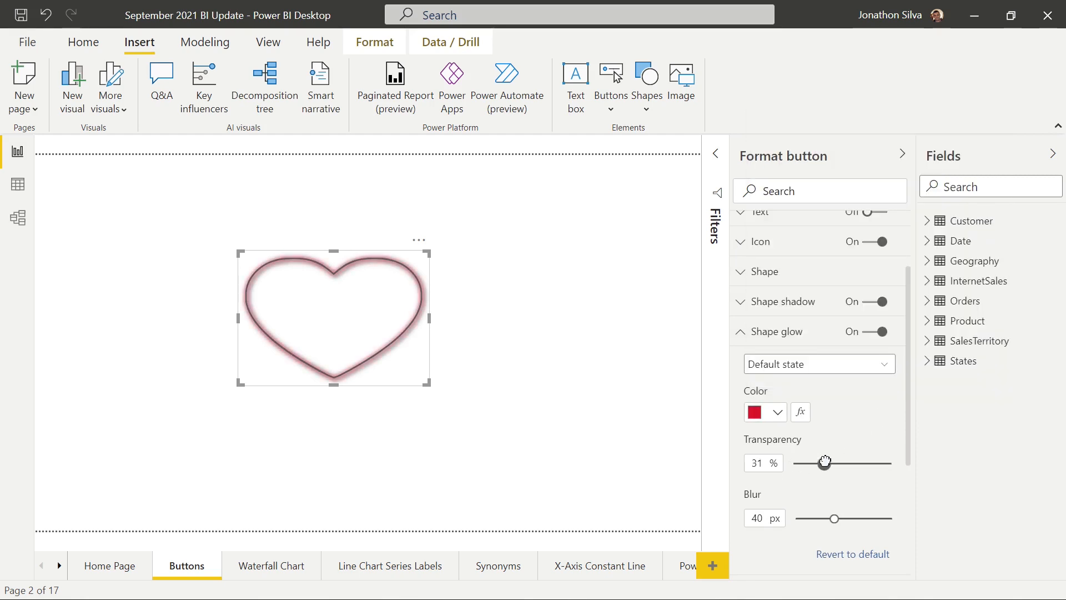
{"action": "left_click_drag", "start_coordinate": [824, 463], "coordinate": [796, 463]}
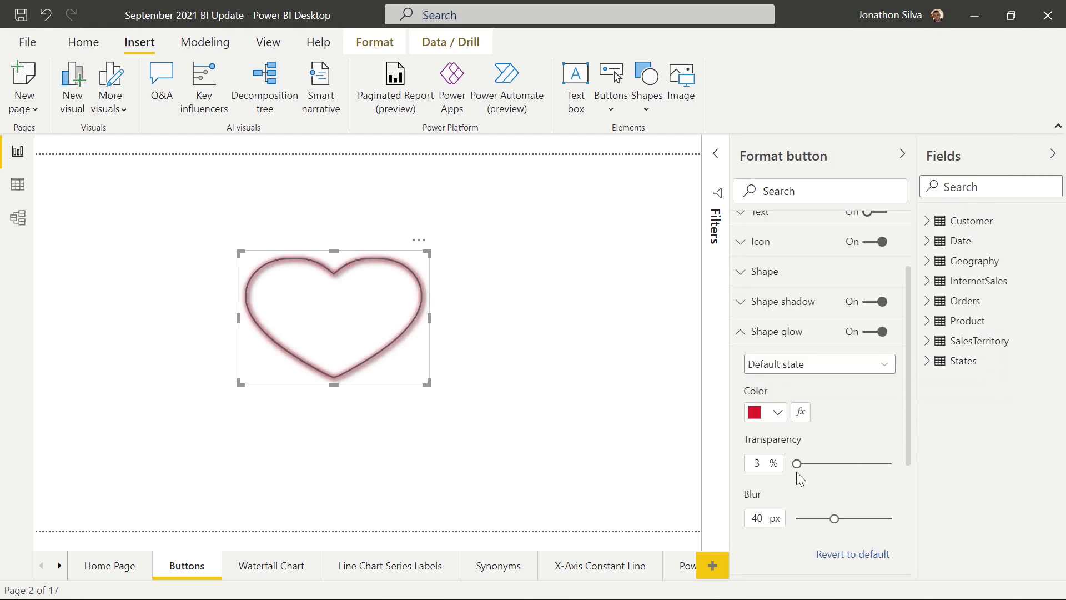
{"action": "left_click_drag", "start_coordinate": [835, 519], "coordinate": [836, 518]}
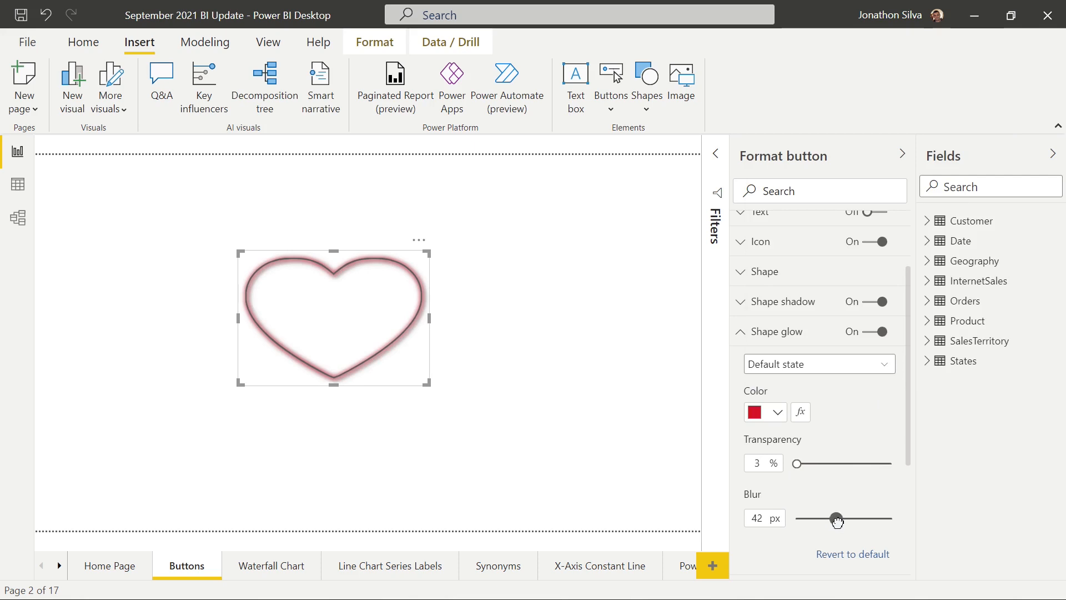
{"action": "left_click_drag", "start_coordinate": [835, 518], "coordinate": [852, 519]}
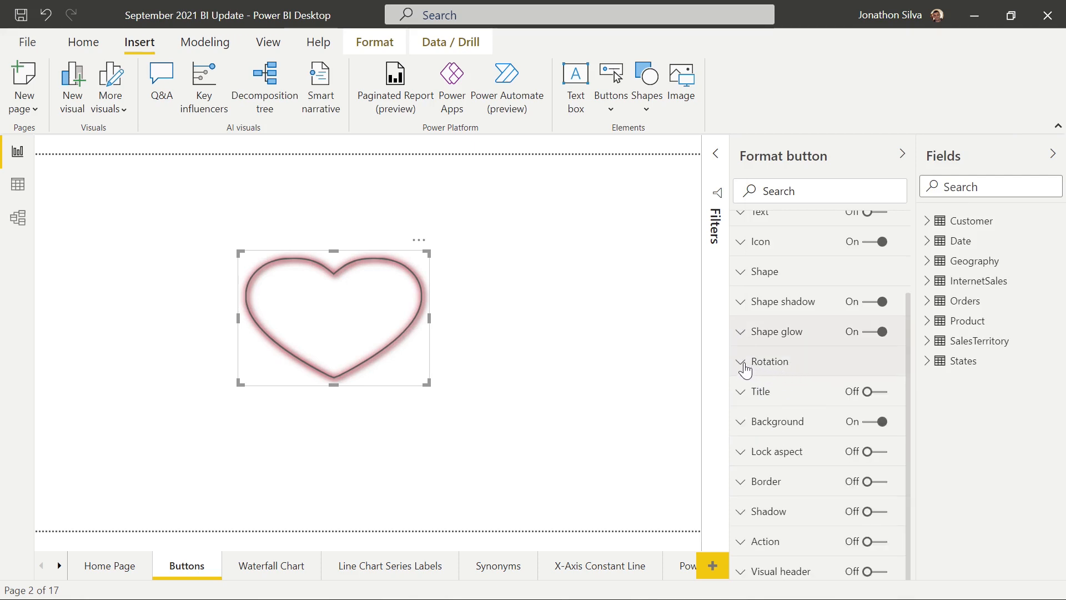
Set the heart button's rotation to 45° and deselect it.
{"action": "left_click", "coordinate": [769, 361]}
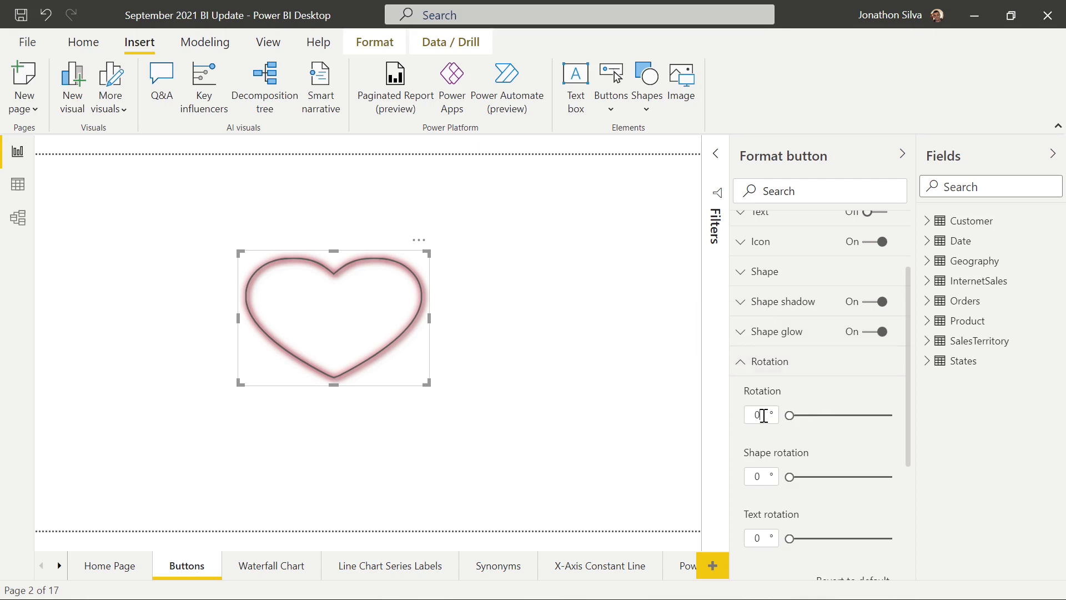
{"action": "left_click", "coordinate": [759, 416]}
{"action": "type", "text": "45"}
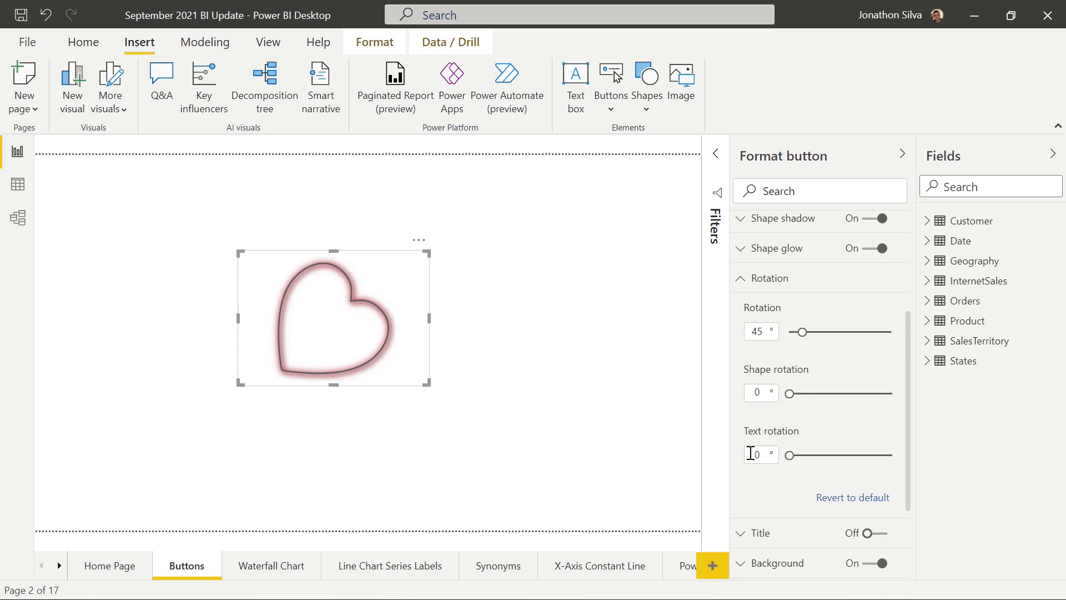
{"action": "left_click", "coordinate": [757, 331]}
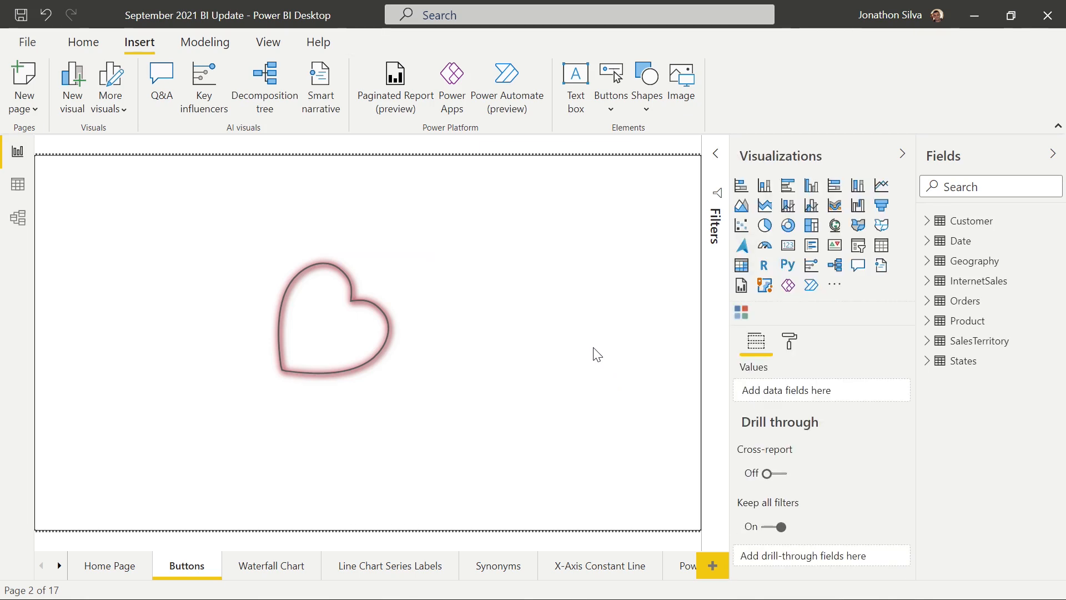
Insert a second blank button and place it to the right of the heart.
{"action": "left_click", "coordinate": [611, 87]}
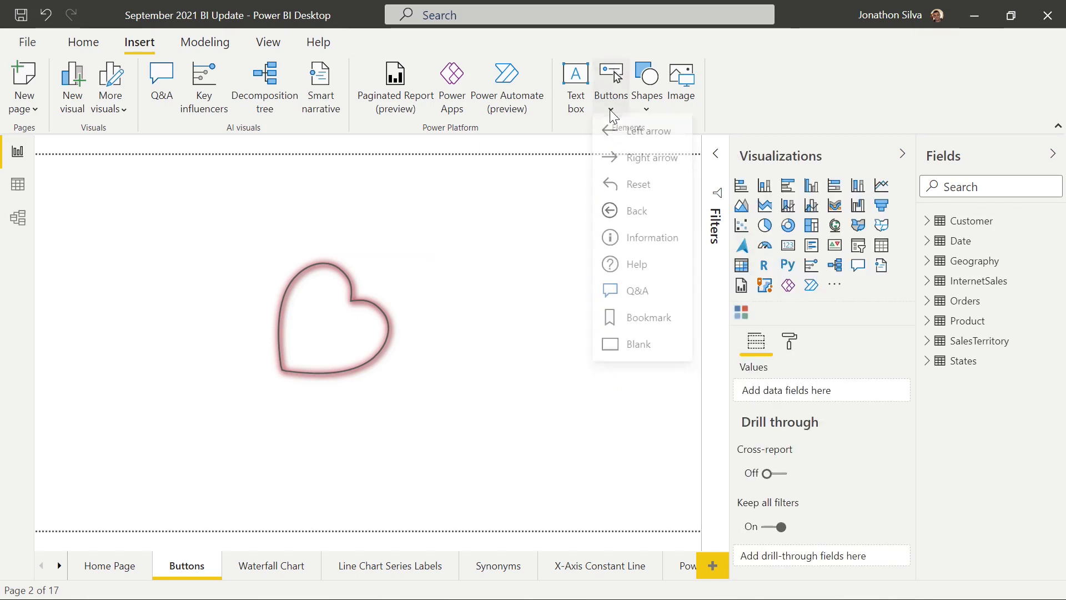
{"action": "left_click", "coordinate": [638, 344]}
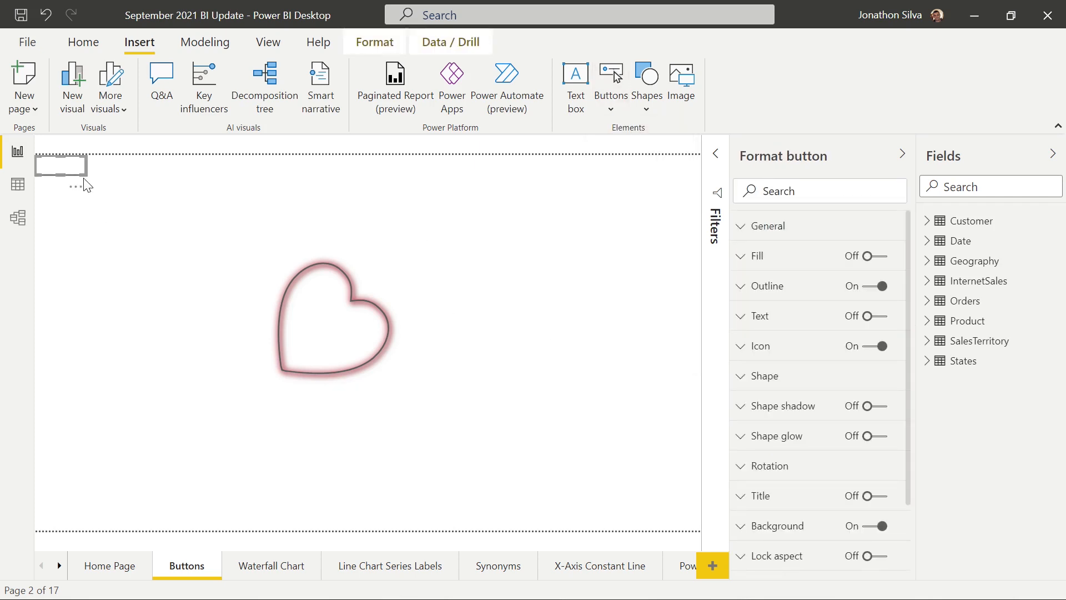
{"action": "left_click_drag", "start_coordinate": [60, 166], "coordinate": [479, 238]}
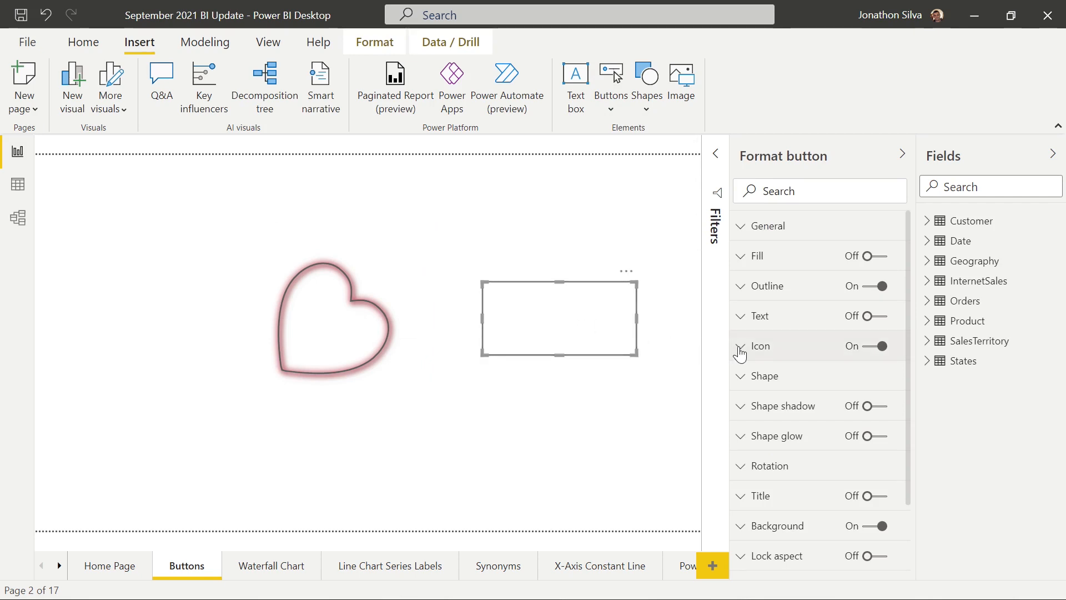
Set the second button's icon to the custom image Share Feedback Icon.png from Downloads.
{"action": "left_click", "coordinate": [742, 346]}
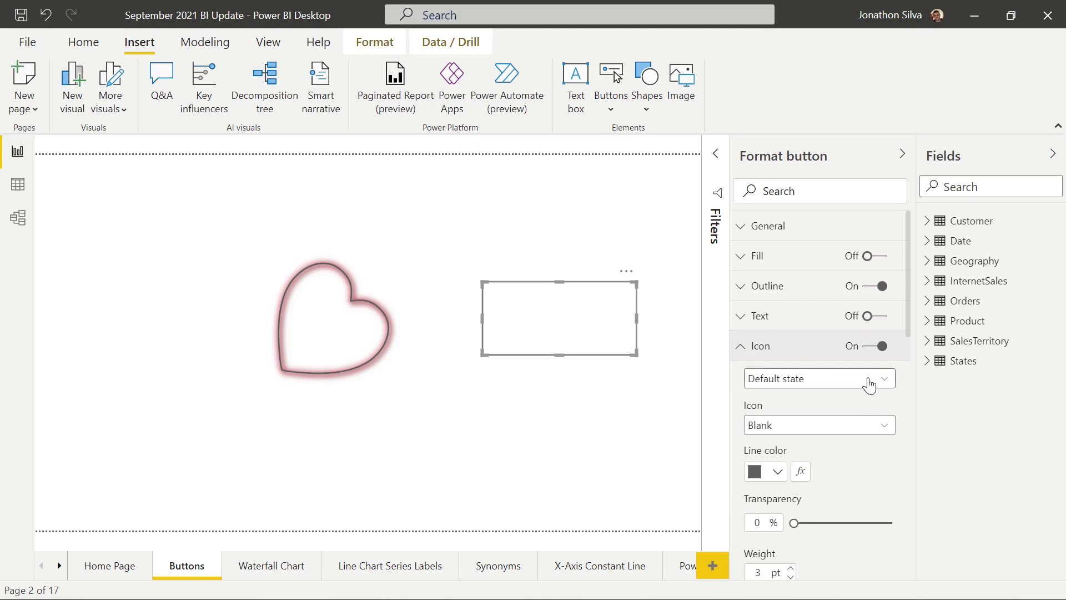
{"action": "mouse_move", "coordinate": [887, 433]}
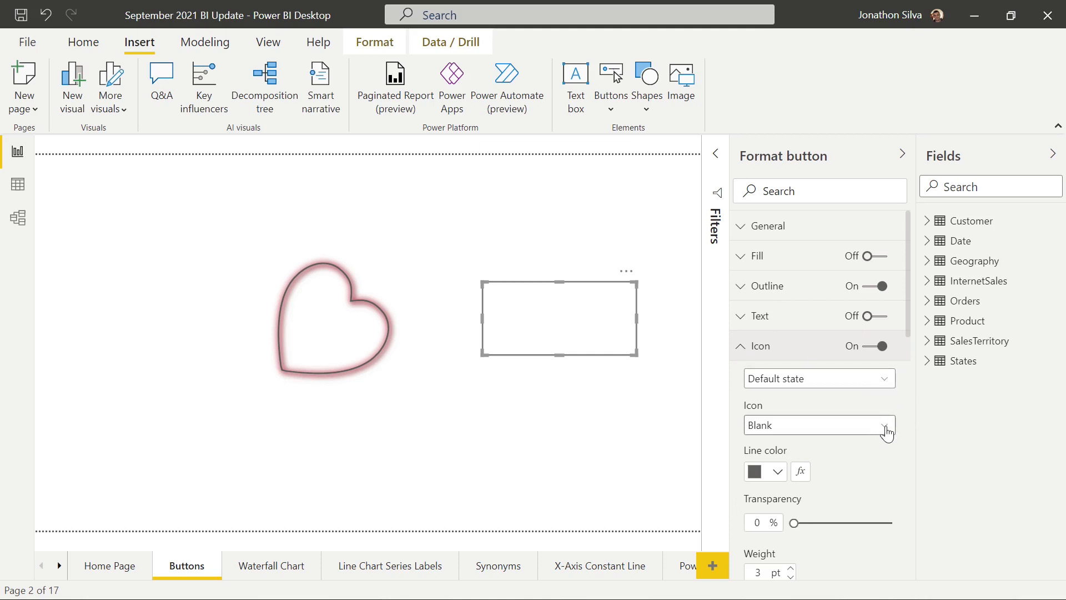
{"action": "left_click", "coordinate": [819, 425]}
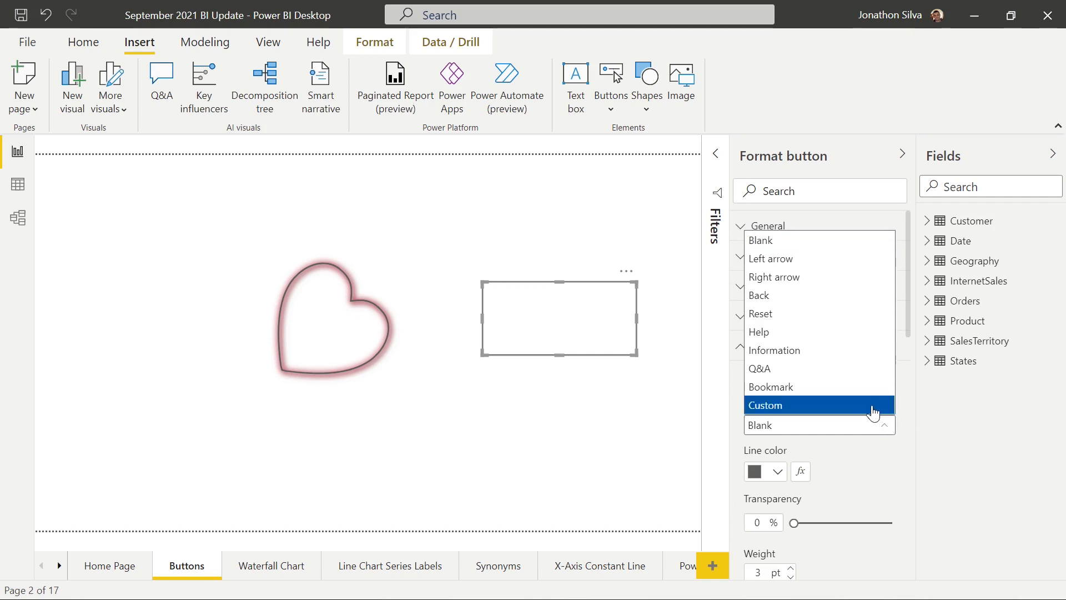
{"action": "mouse_move", "coordinate": [876, 413]}
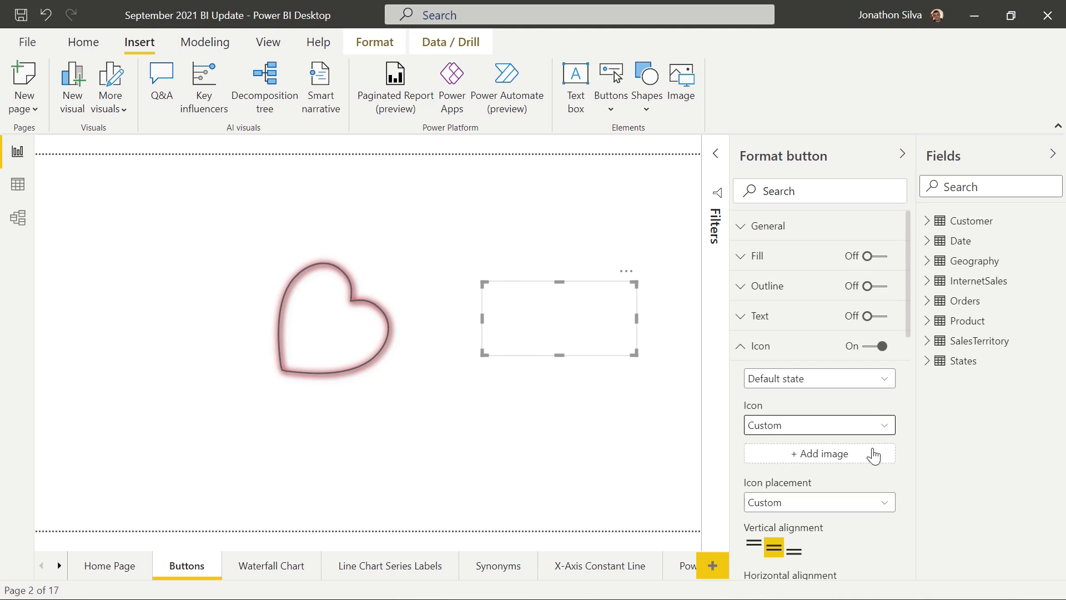
{"action": "mouse_move", "coordinate": [843, 459]}
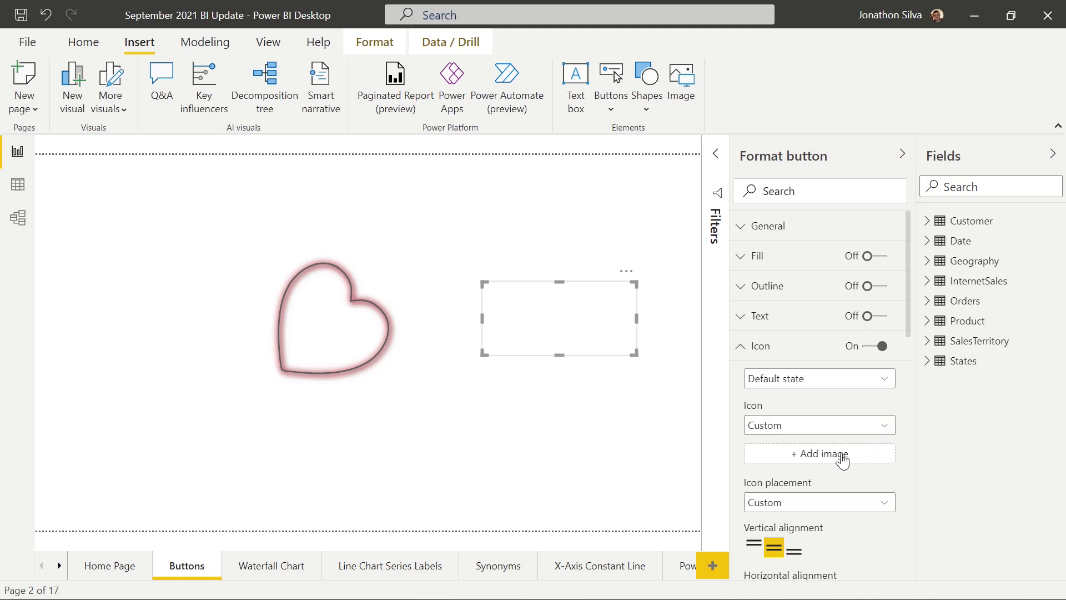
{"action": "left_click", "coordinate": [818, 454]}
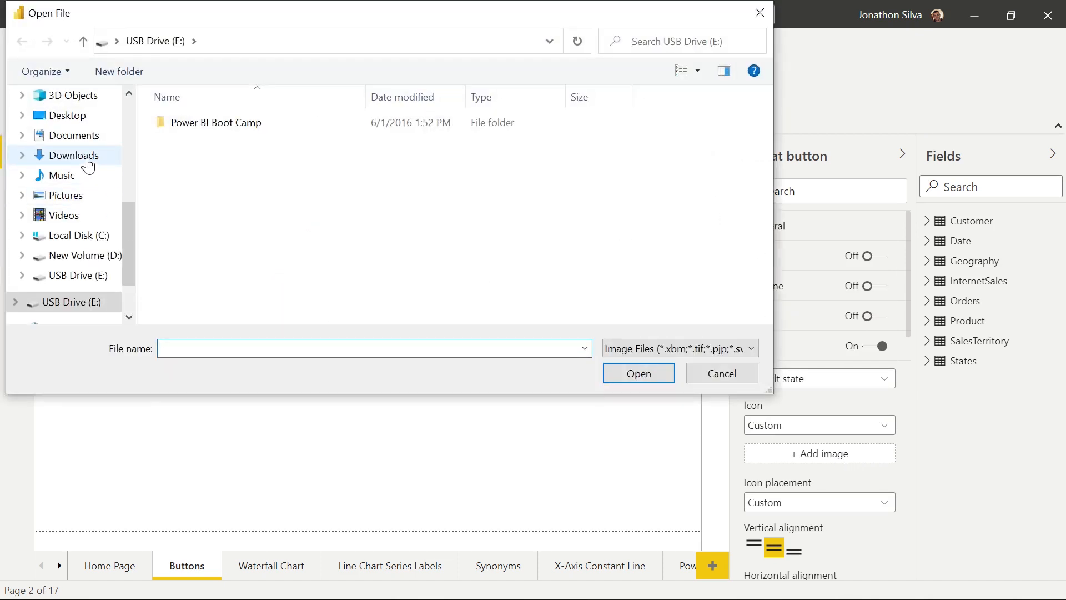
{"action": "left_click", "coordinate": [74, 155]}
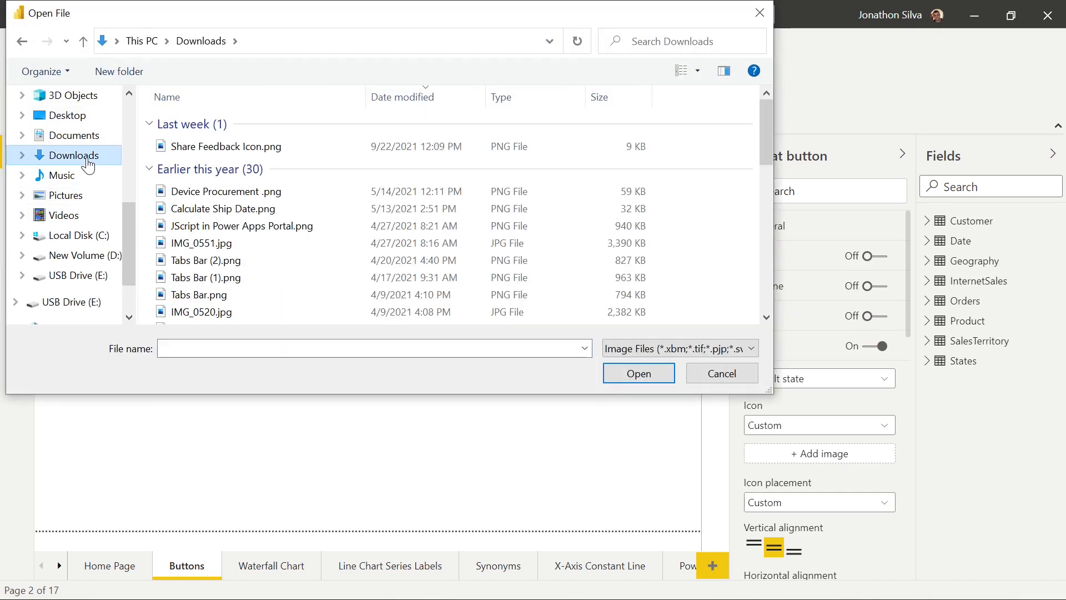
{"action": "left_click", "coordinate": [227, 146]}
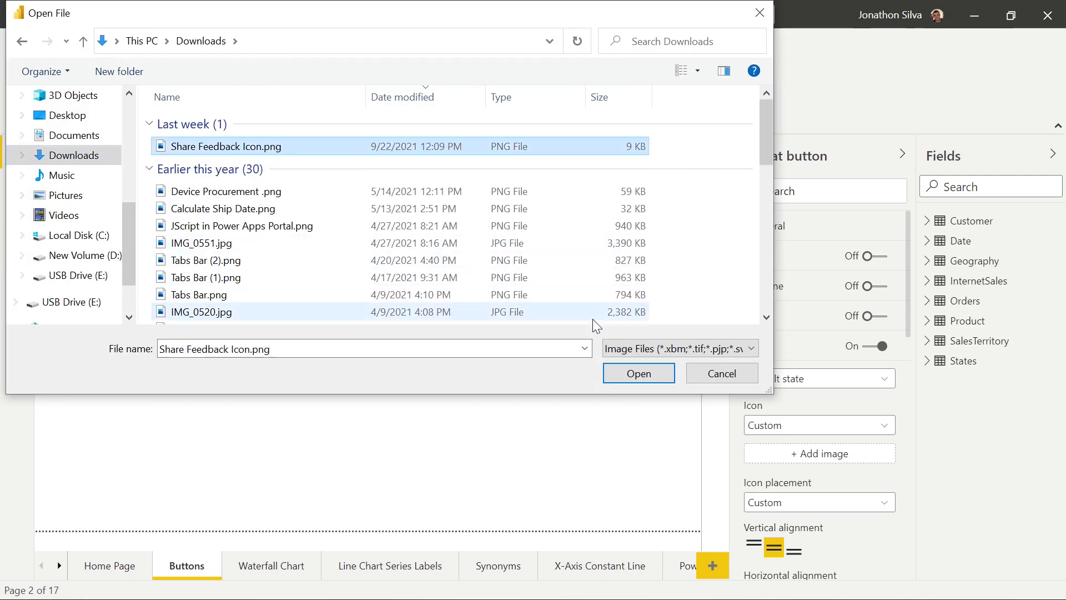
{"action": "left_click", "coordinate": [637, 372]}
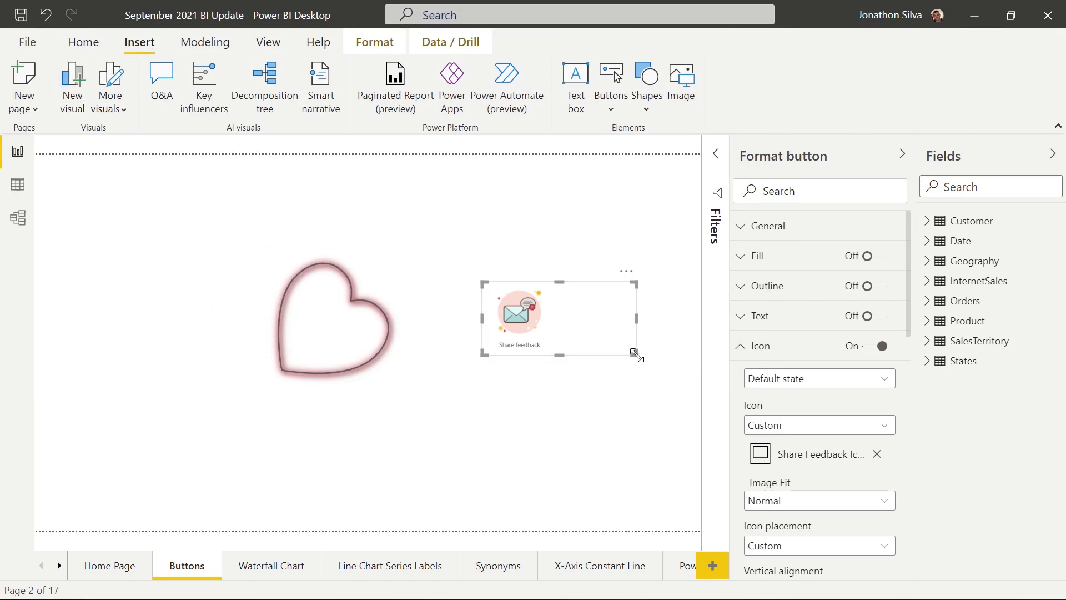
Enlarge the feedback button so its image fills it, aligned bottom and centred horizontally.
{"action": "left_click_drag", "start_coordinate": [638, 352], "coordinate": [576, 393]}
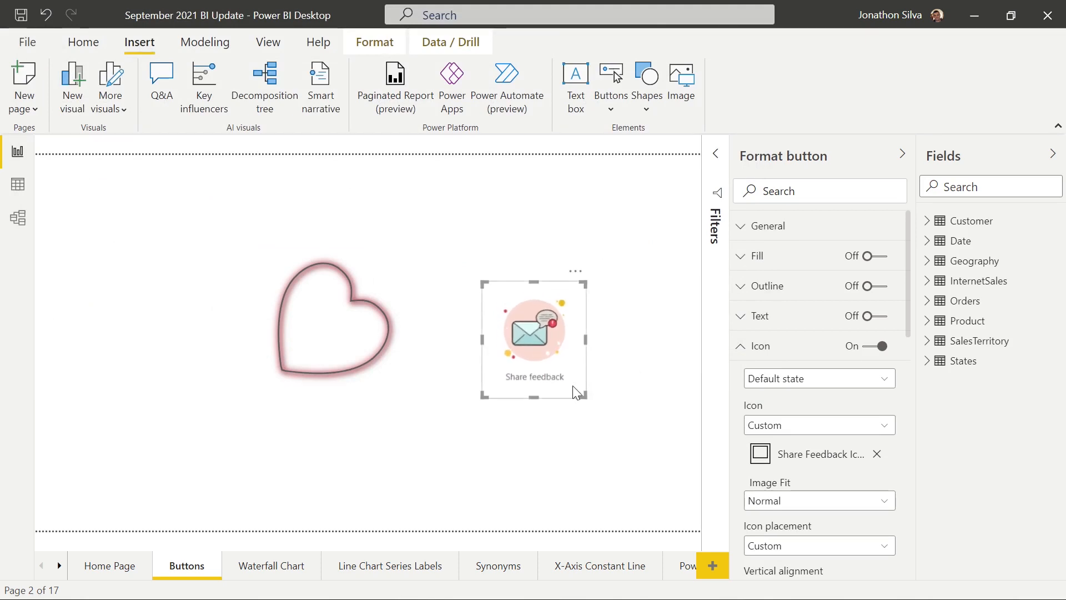
{"action": "mouse_move", "coordinate": [522, 325]}
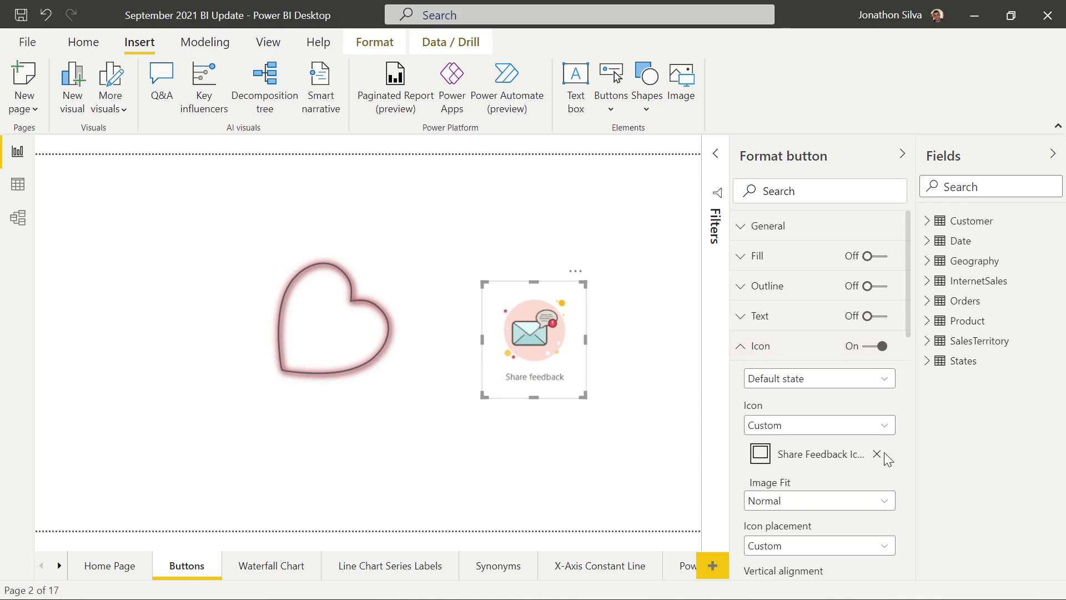
{"action": "scroll", "scroll_direction": "down", "scroll_amount": 3}
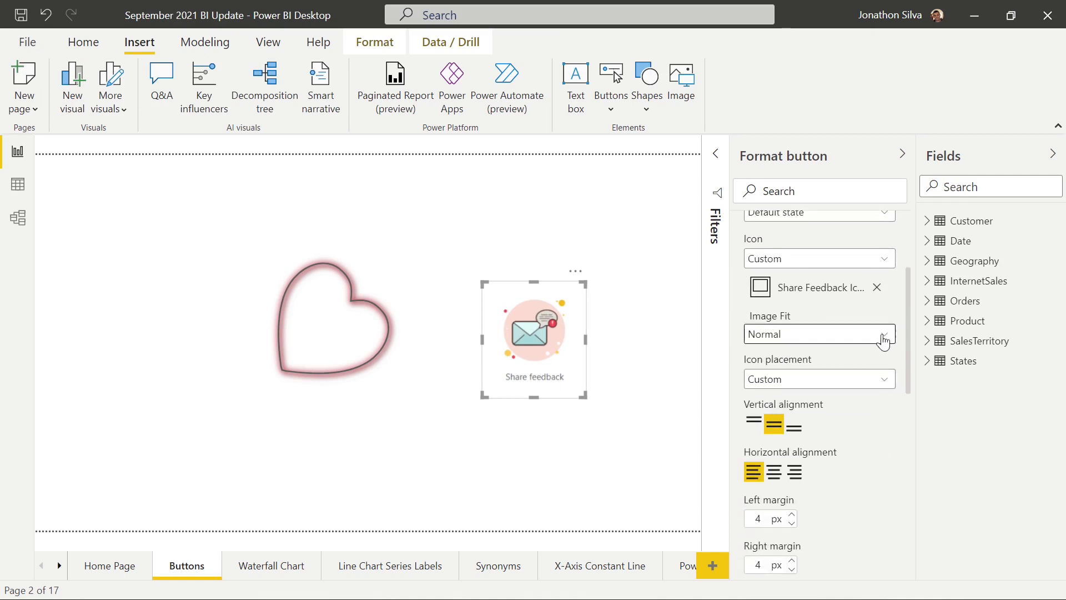
{"action": "left_click", "coordinate": [818, 333]}
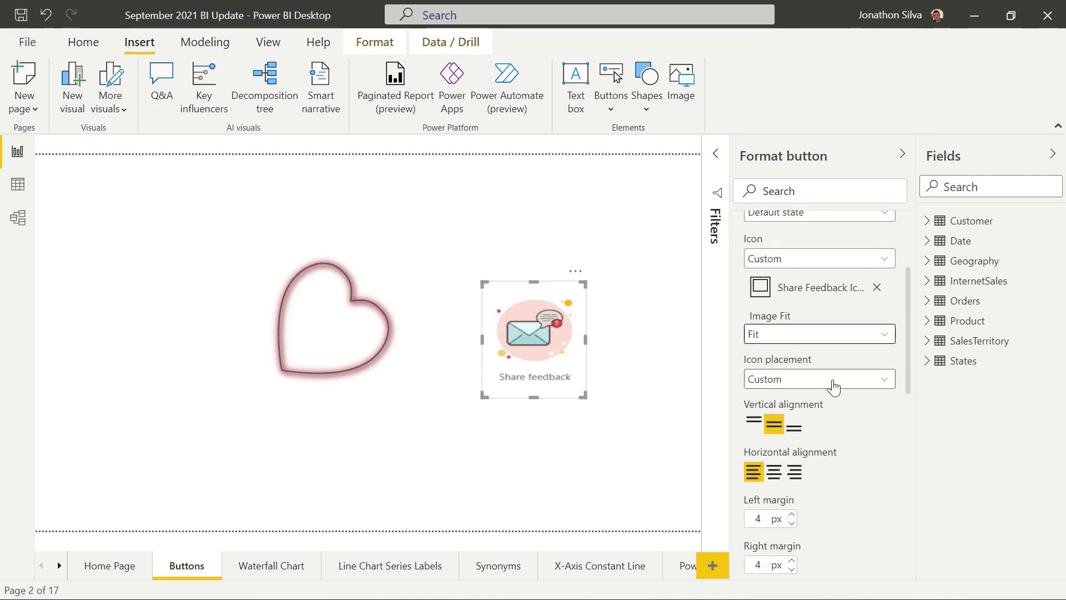
{"action": "left_click", "coordinate": [819, 334]}
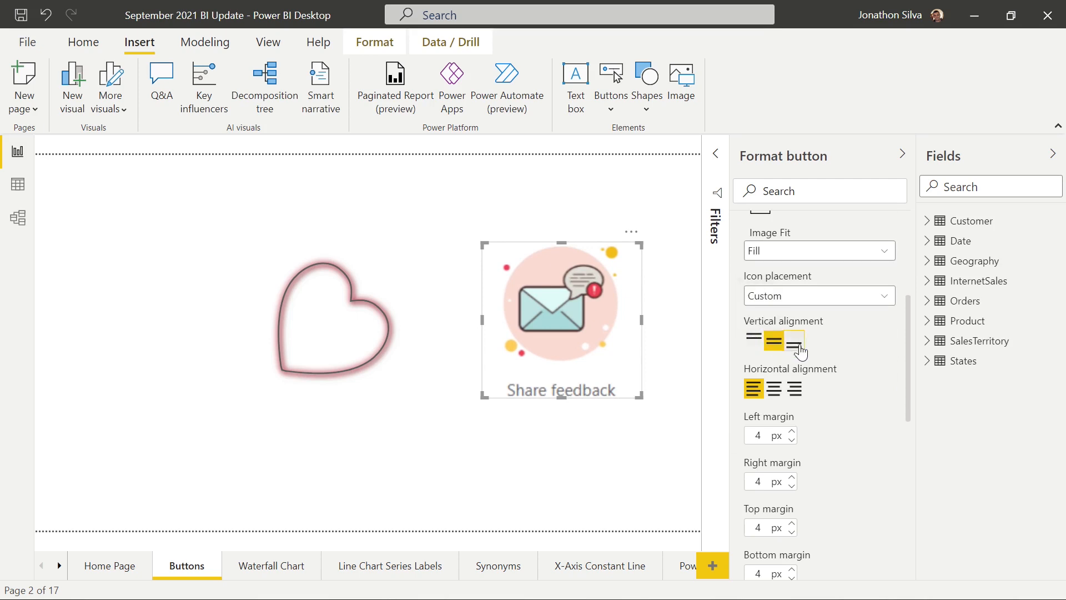
{"action": "left_click", "coordinate": [796, 340]}
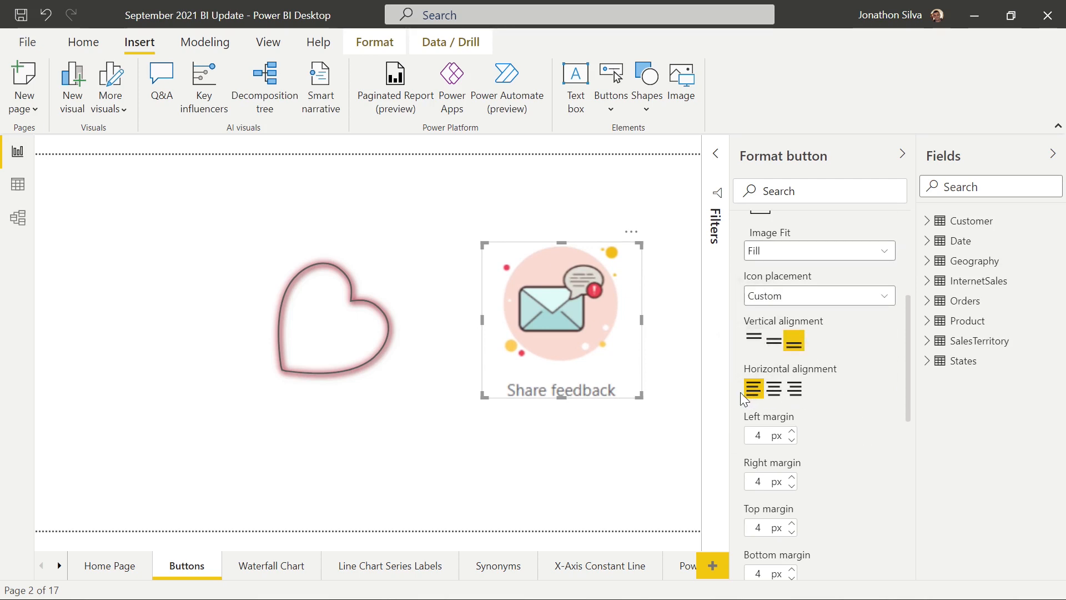
{"action": "left_click", "coordinate": [773, 388]}
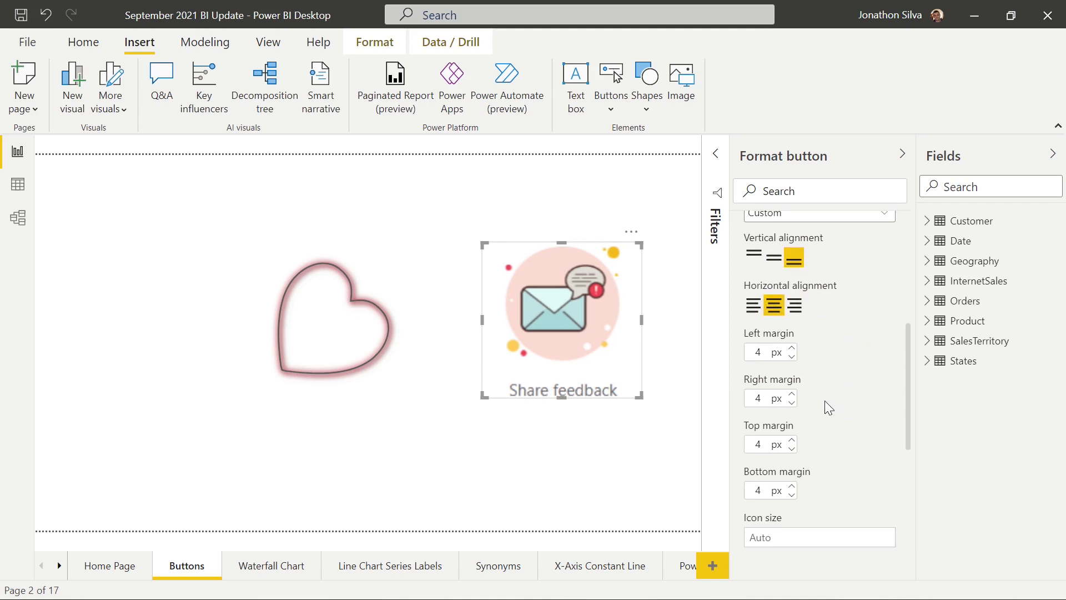
{"action": "left_click", "coordinate": [790, 346]}
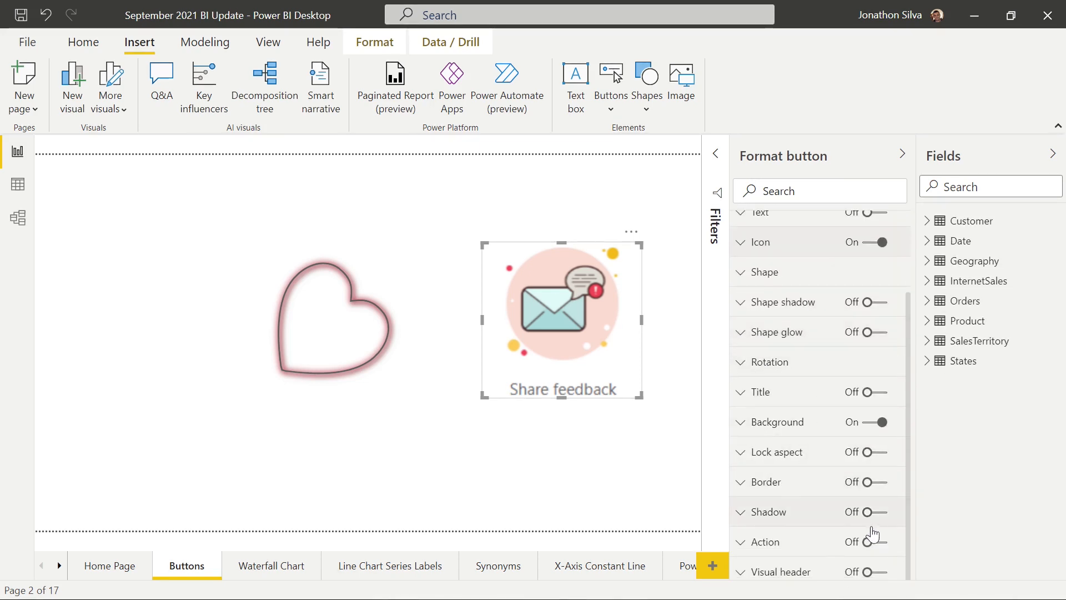
Enable the feedback button's Back action, then go to the Waterfall Chart page.
{"action": "left_click", "coordinate": [867, 542]}
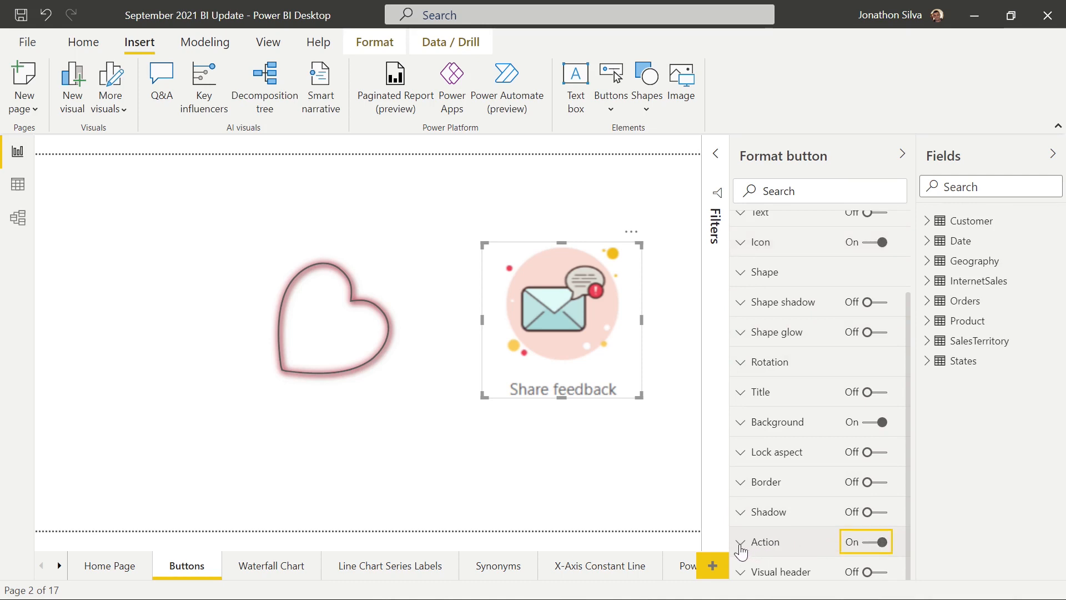
{"action": "left_click", "coordinate": [740, 542]}
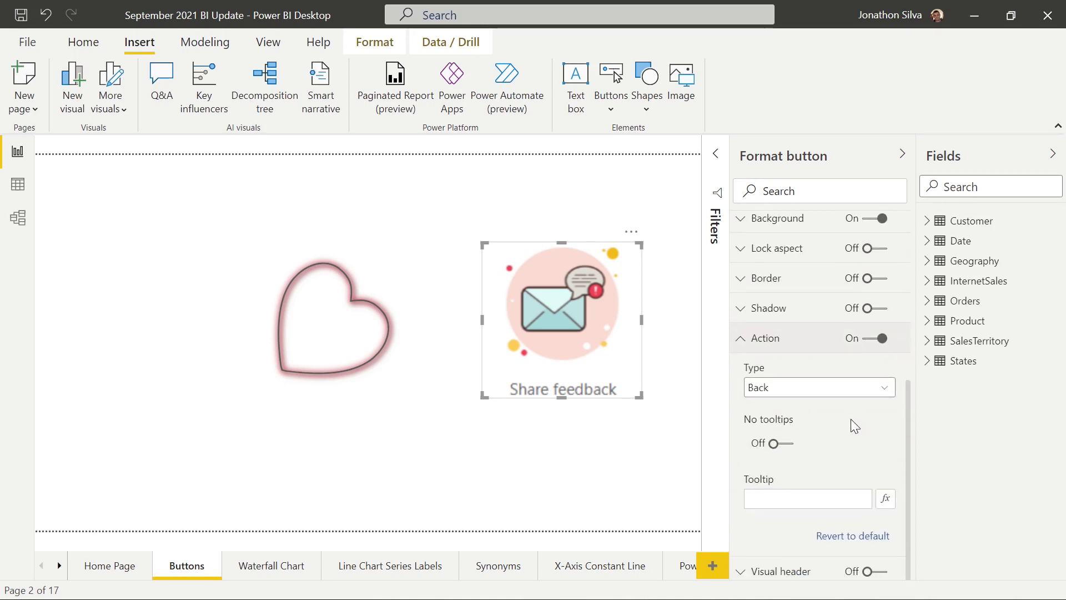
{"action": "mouse_move", "coordinate": [873, 433]}
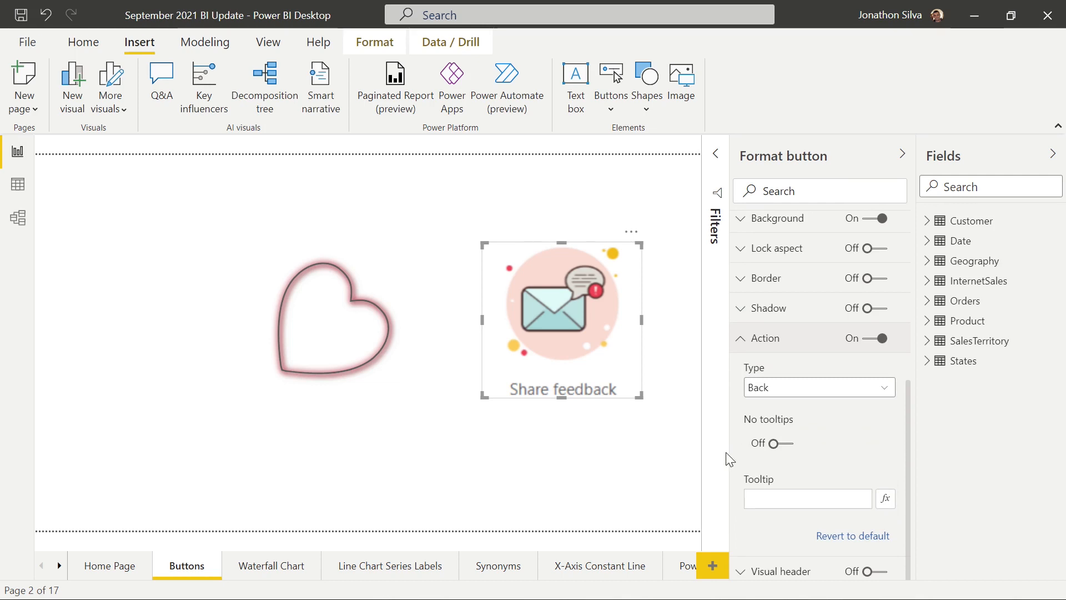
{"action": "mouse_move", "coordinate": [382, 476]}
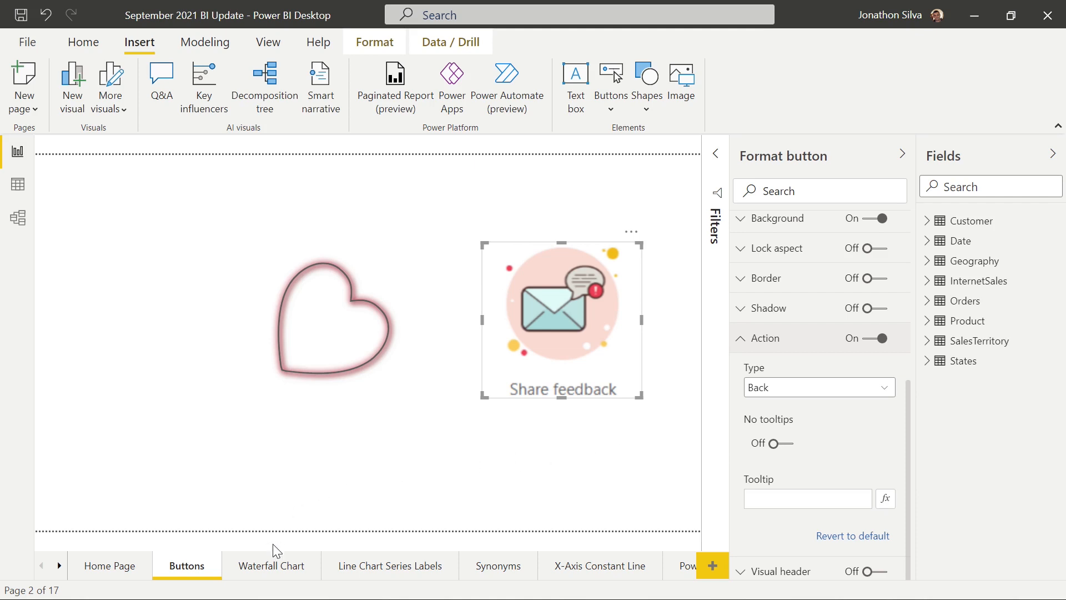
{"action": "mouse_move", "coordinate": [270, 566]}
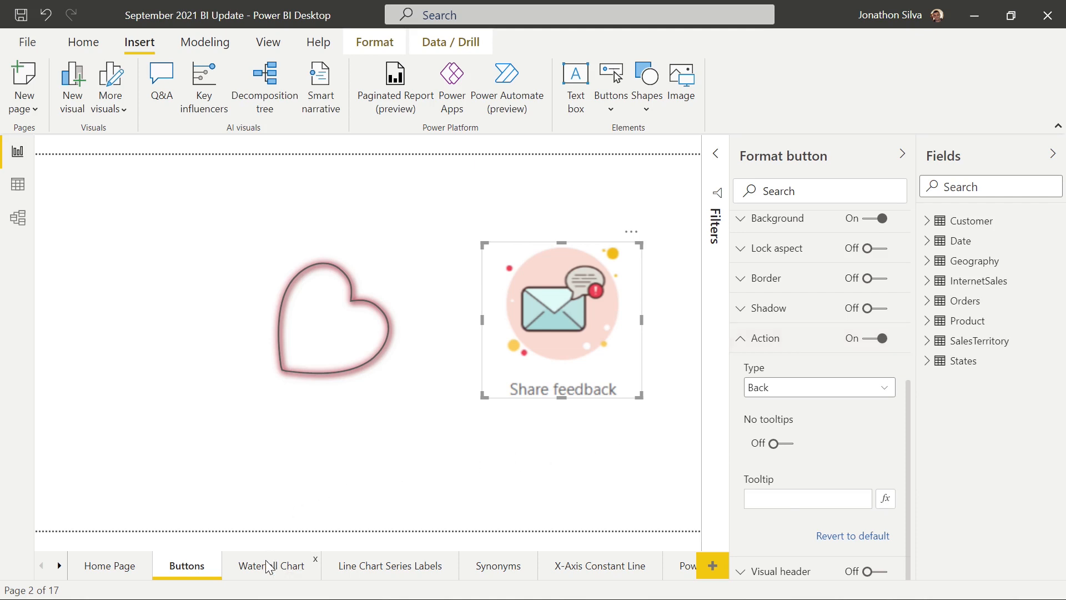
{"action": "left_click", "coordinate": [271, 565]}
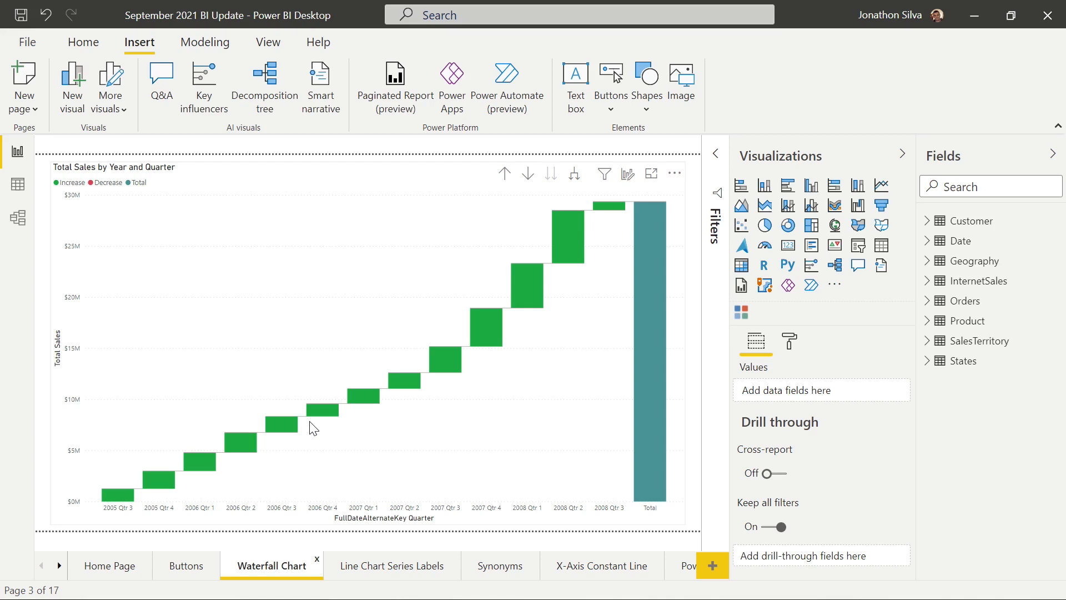
{"action": "mouse_move", "coordinate": [659, 220]}
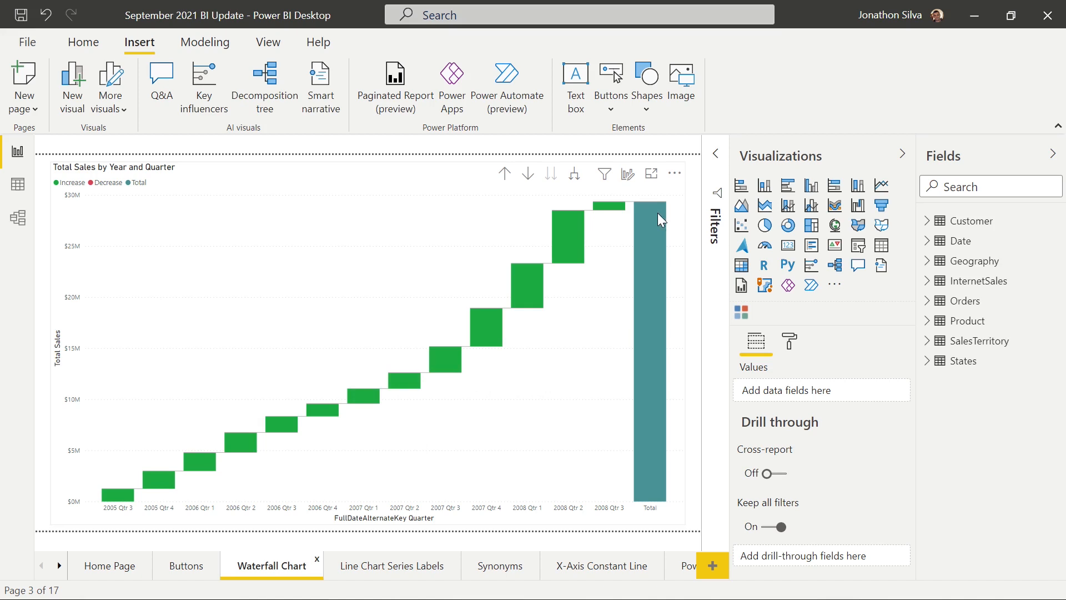
{"action": "mouse_move", "coordinate": [675, 185]}
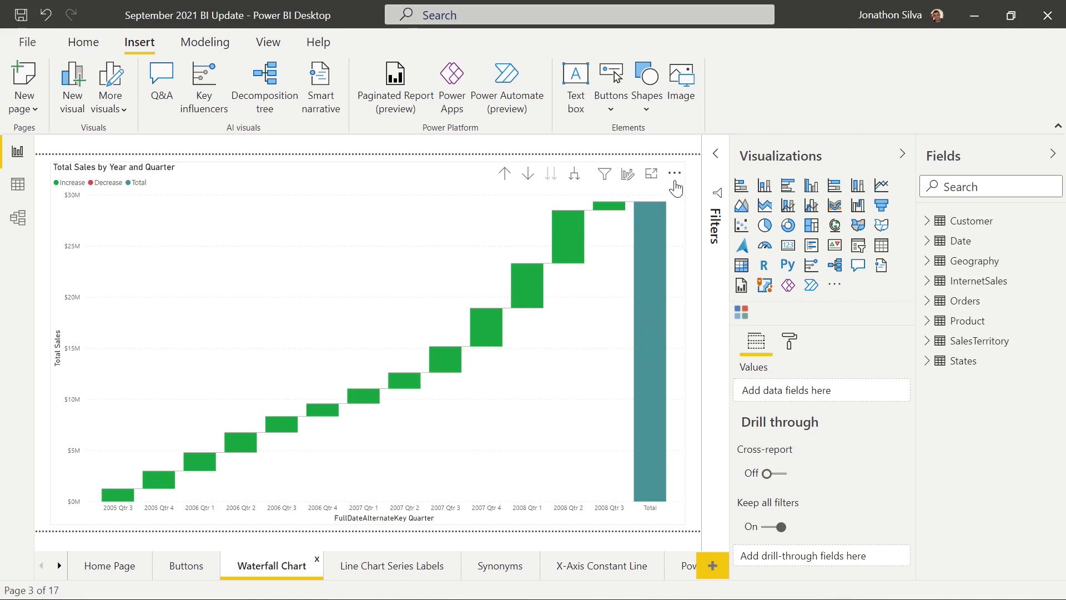
{"action": "mouse_move", "coordinate": [674, 174]}
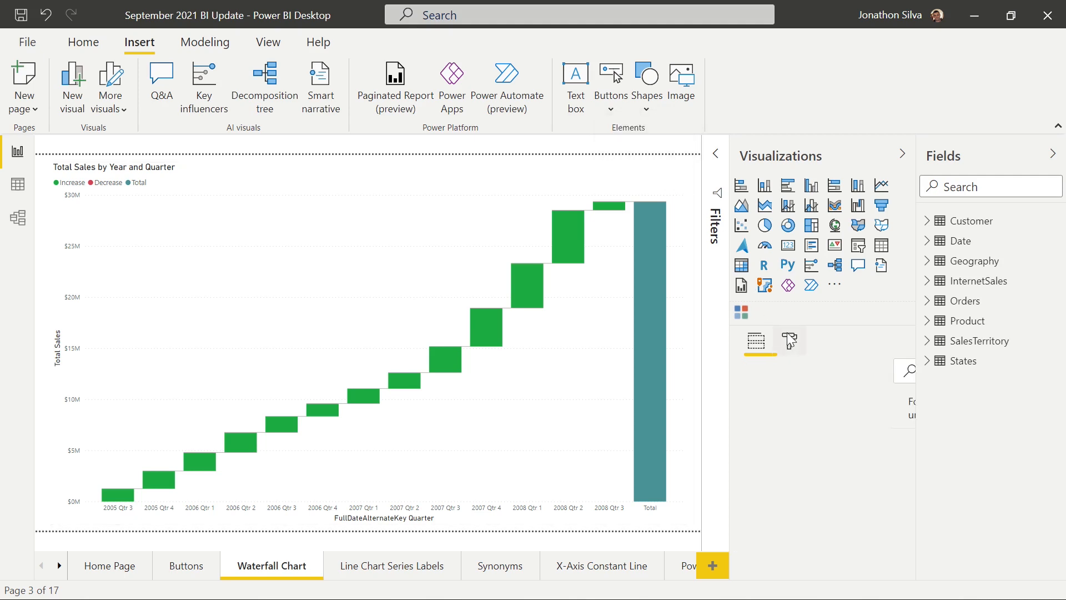
Select the waterfall chart on the Waterfall Chart page for formatting.
{"action": "left_click", "coordinate": [790, 340]}
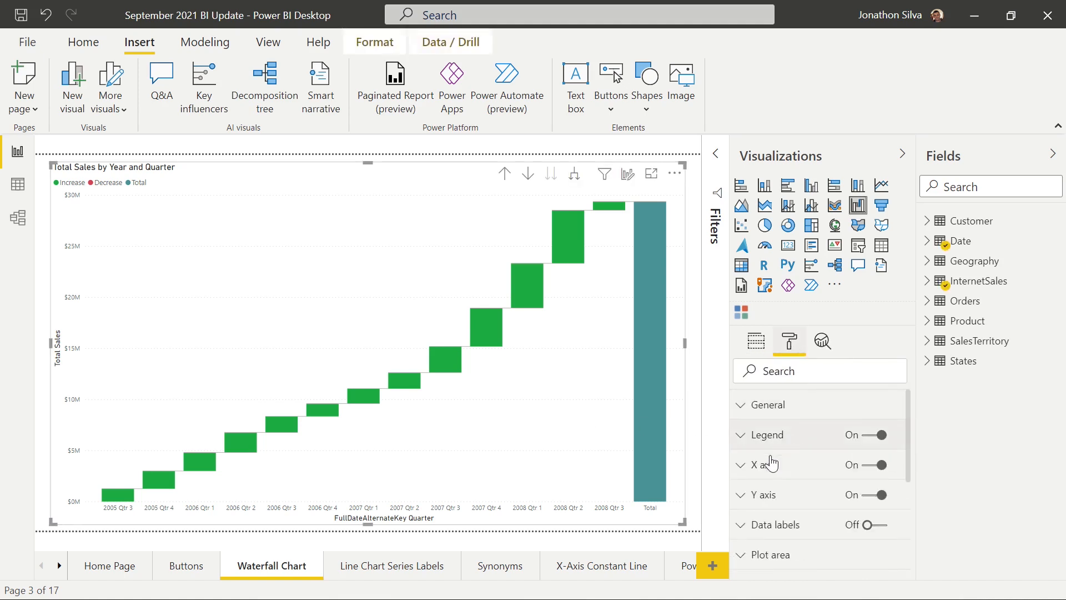
Turn off Show total under the waterfall chart's X axis settings.
{"action": "left_click", "coordinate": [764, 495]}
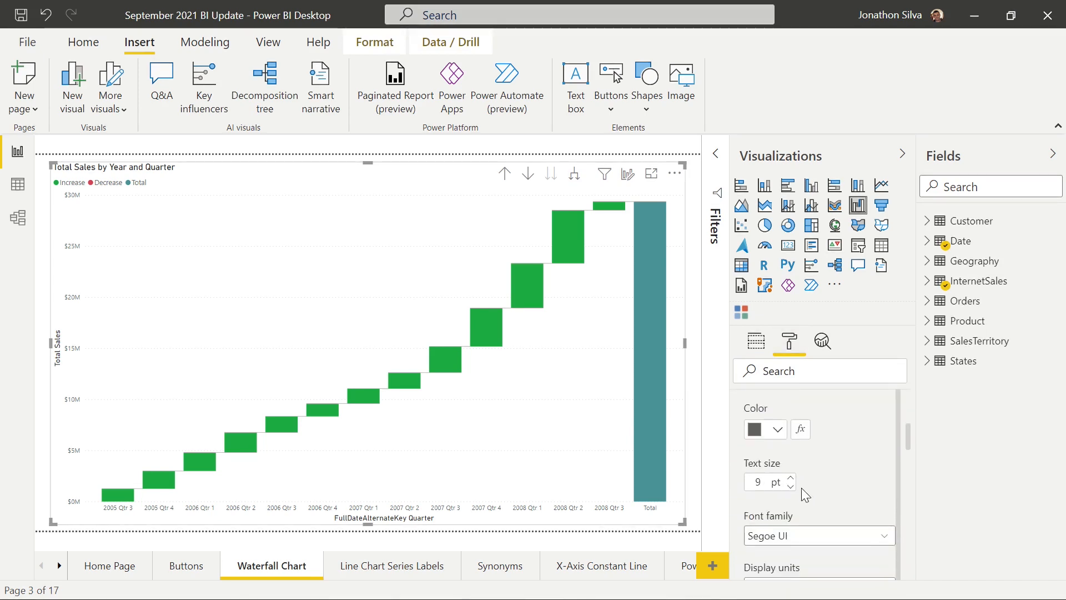
{"action": "scroll", "scroll_direction": "down", "scroll_amount": 3}
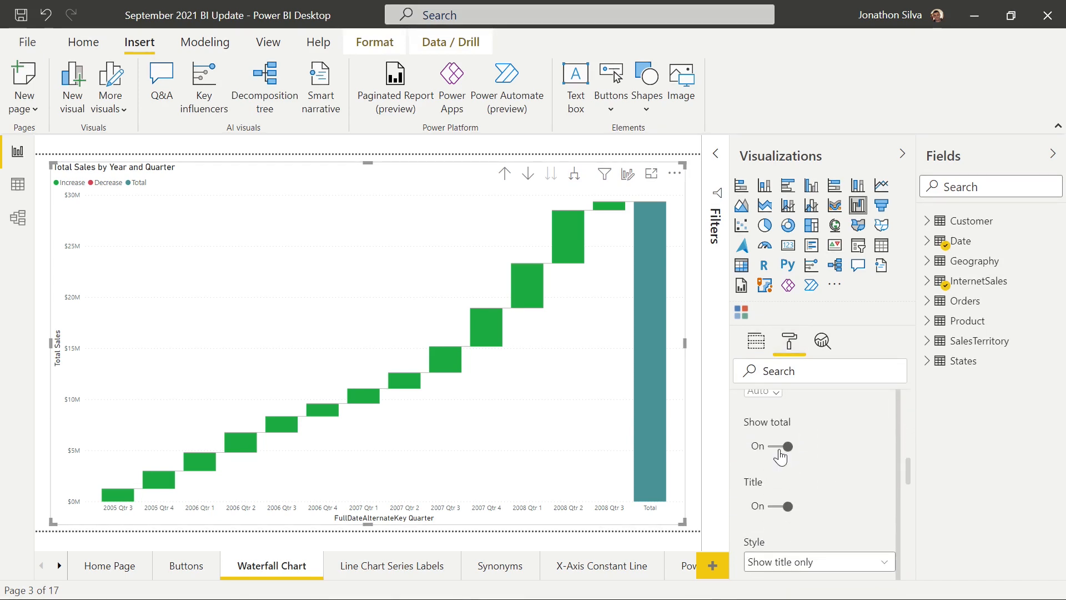
{"action": "left_click", "coordinate": [789, 447]}
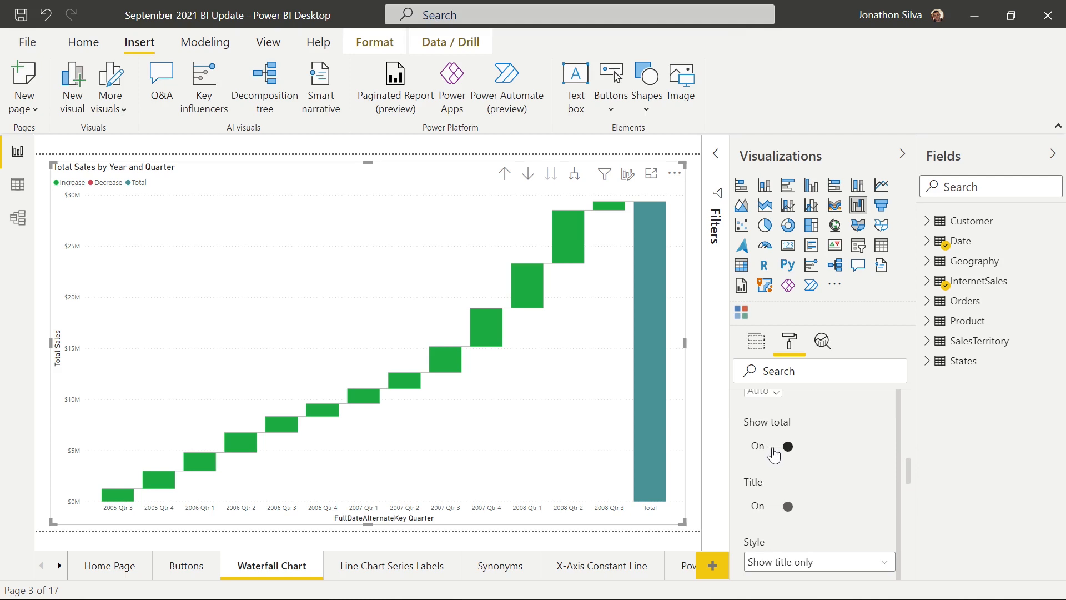
{"action": "left_click", "coordinate": [788, 446]}
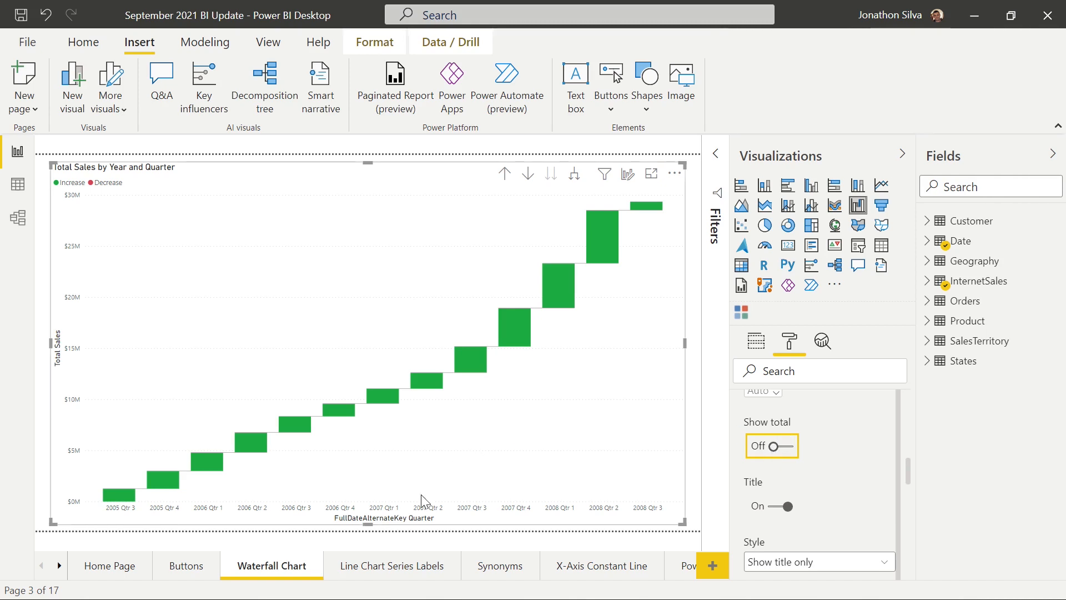
{"action": "mouse_move", "coordinate": [392, 565]}
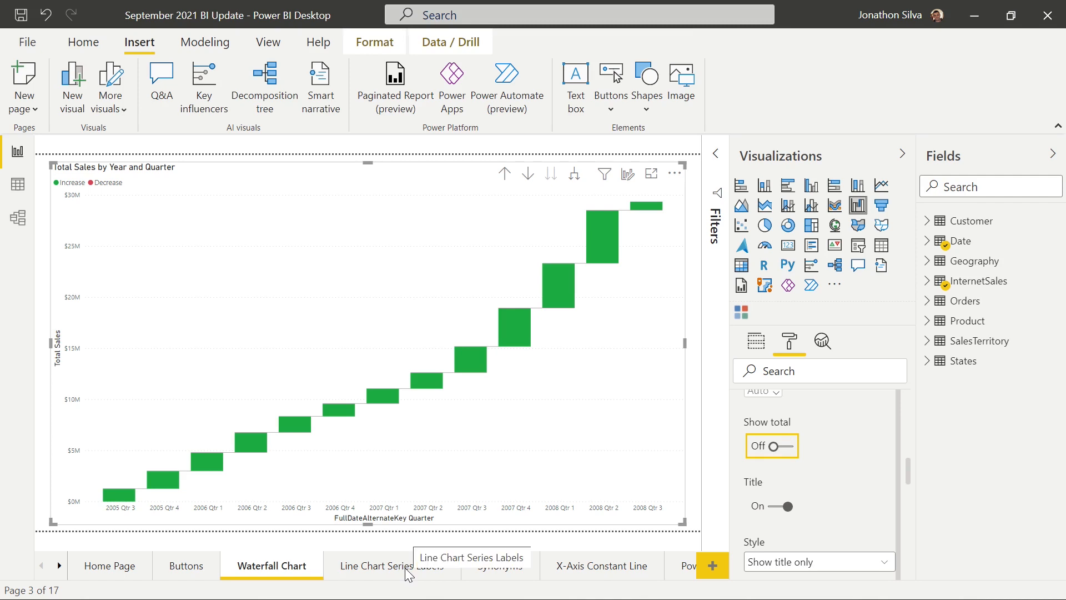
Turn on series labels for the North America, Europe and Pacific lines.
{"action": "left_click", "coordinate": [390, 565]}
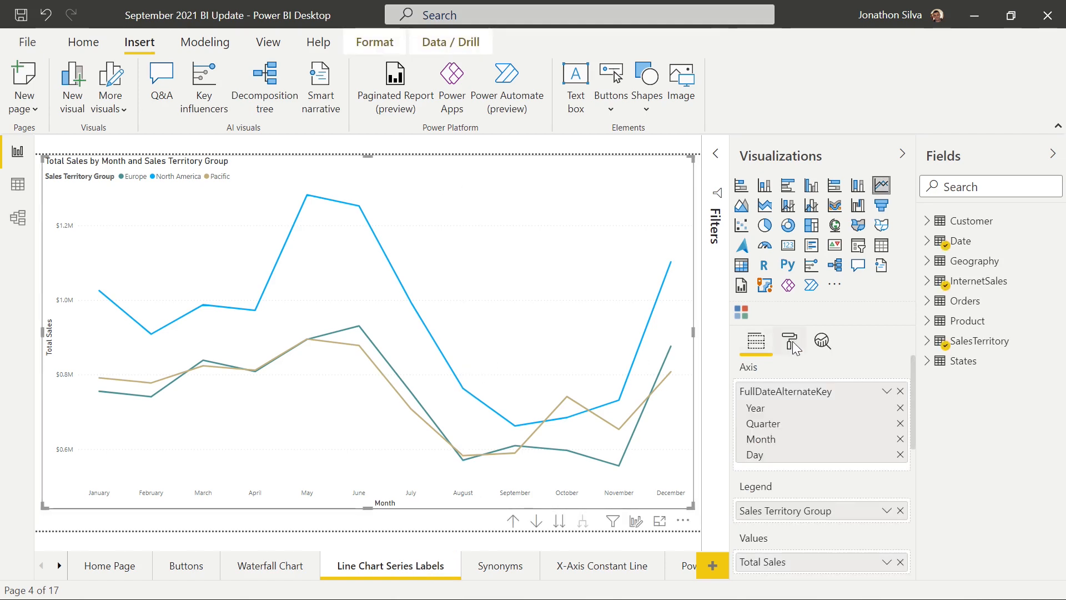
{"action": "left_click", "coordinate": [790, 342]}
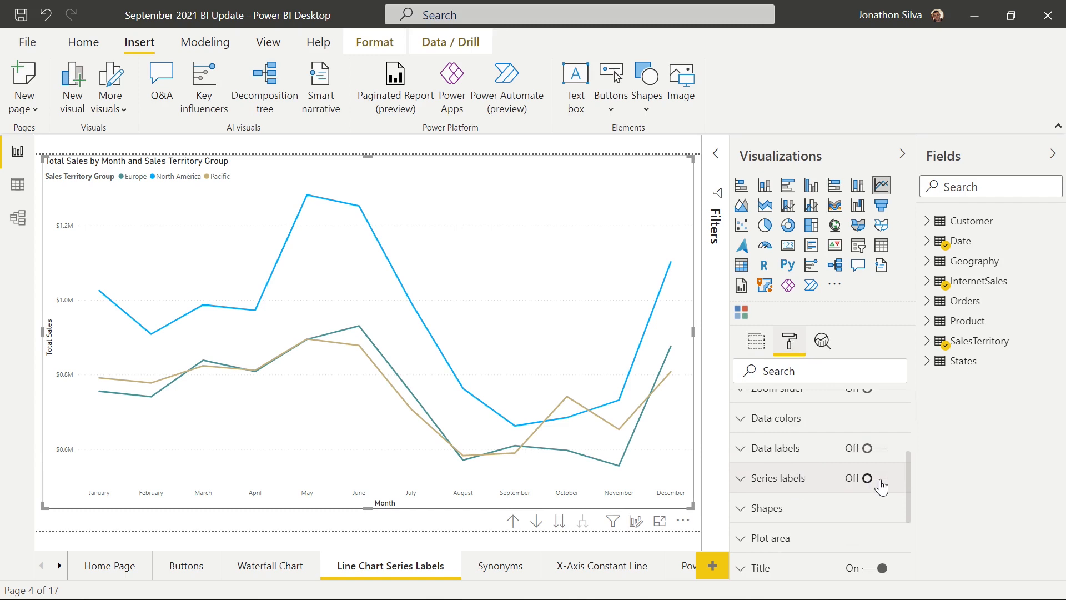
{"action": "left_click", "coordinate": [878, 478]}
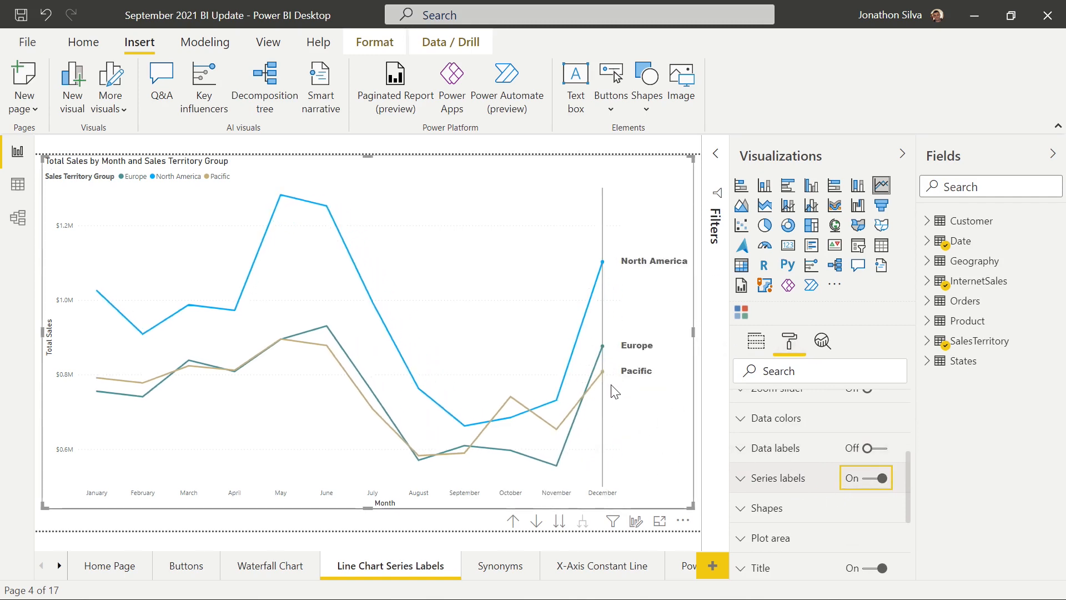
{"action": "mouse_move", "coordinate": [604, 377]}
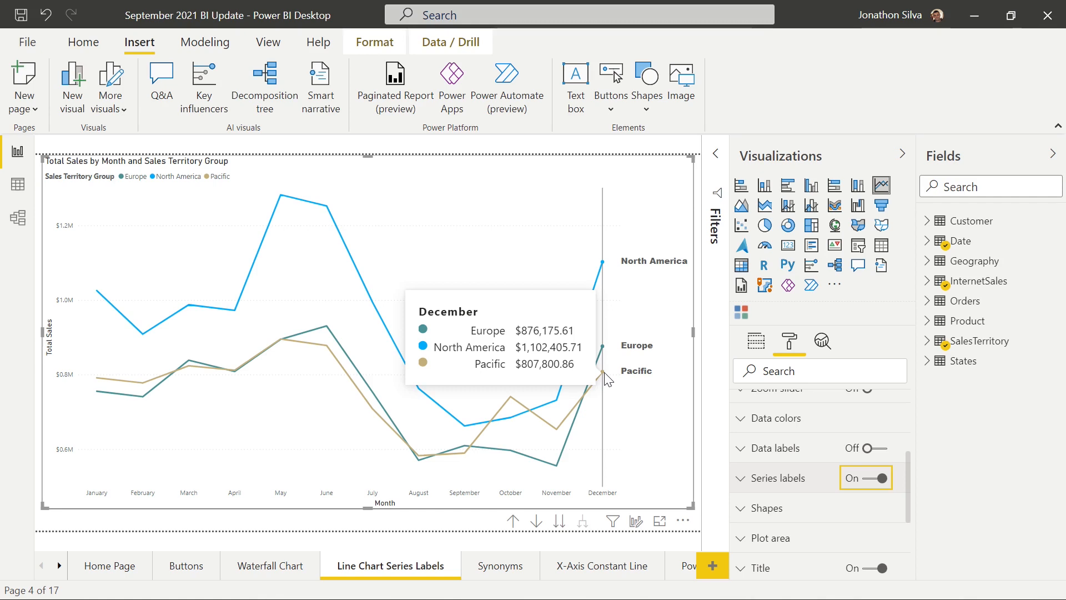
{"action": "mouse_move", "coordinate": [133, 189]}
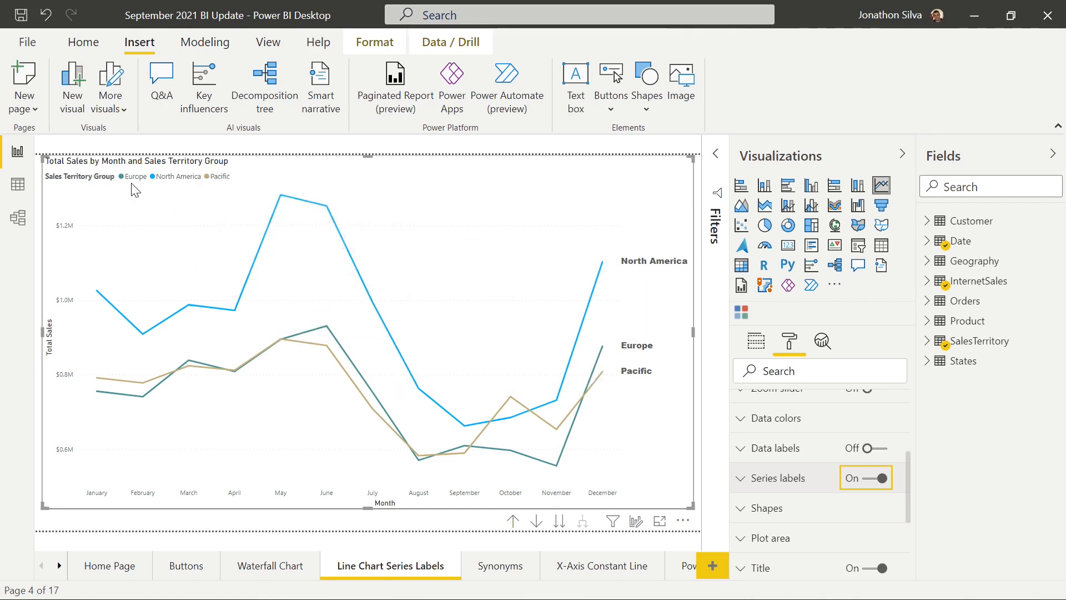
{"action": "mouse_move", "coordinate": [139, 193]}
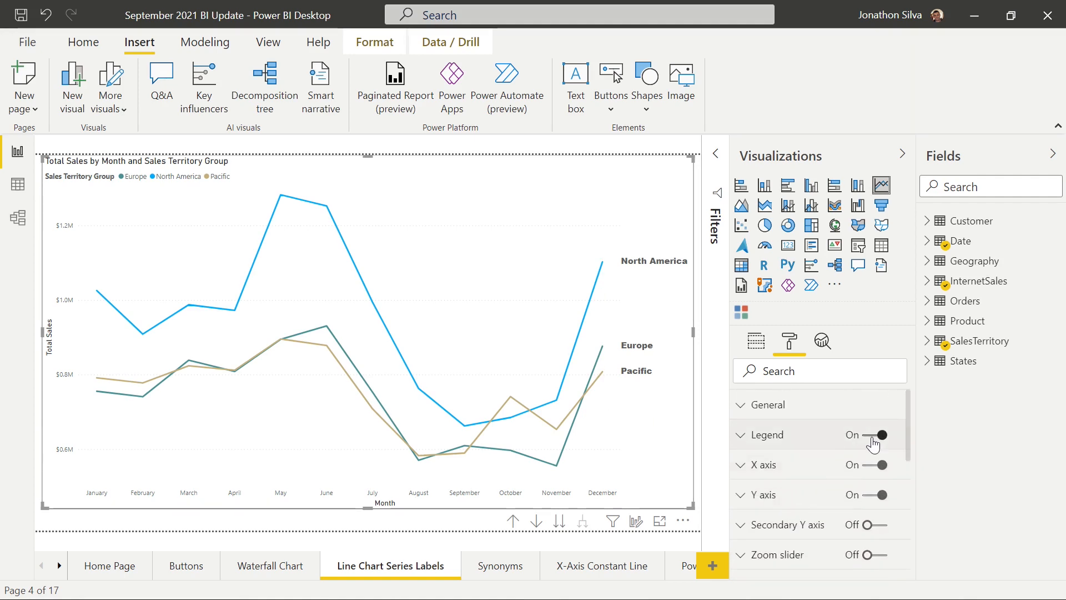
Switch the line chart's Legend off and review the remaining format settings.
{"action": "left_click", "coordinate": [879, 434]}
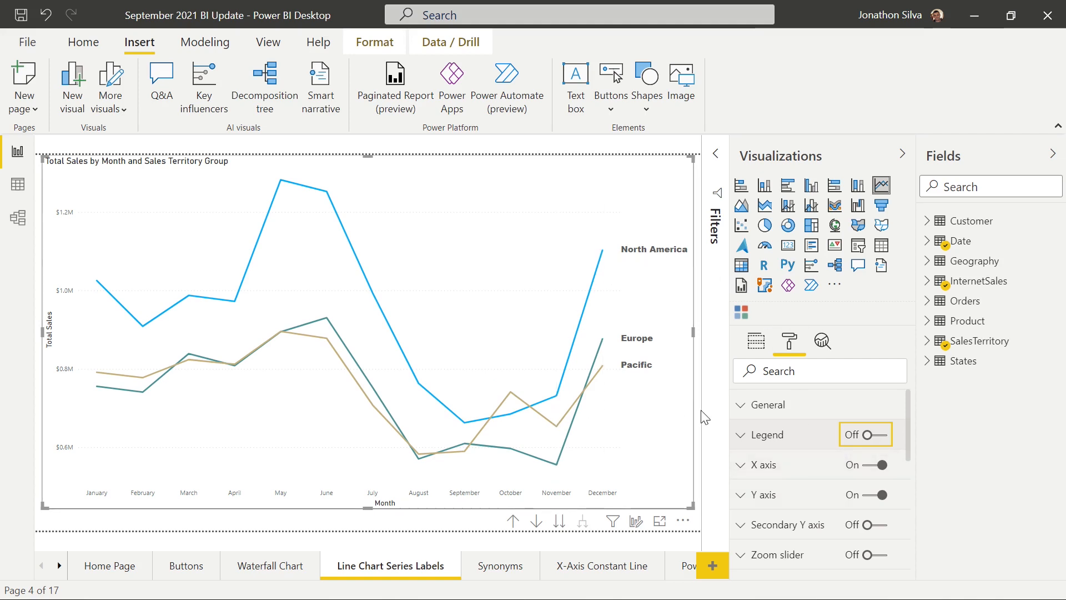
{"action": "mouse_move", "coordinate": [143, 333]}
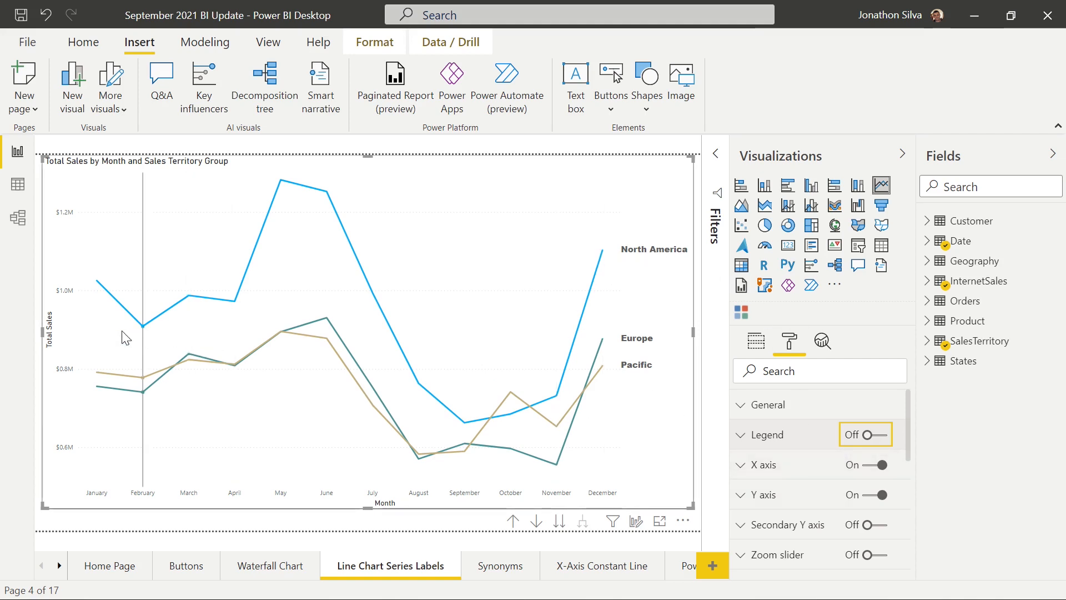
{"action": "scroll", "scroll_direction": "down", "scroll_amount": 3}
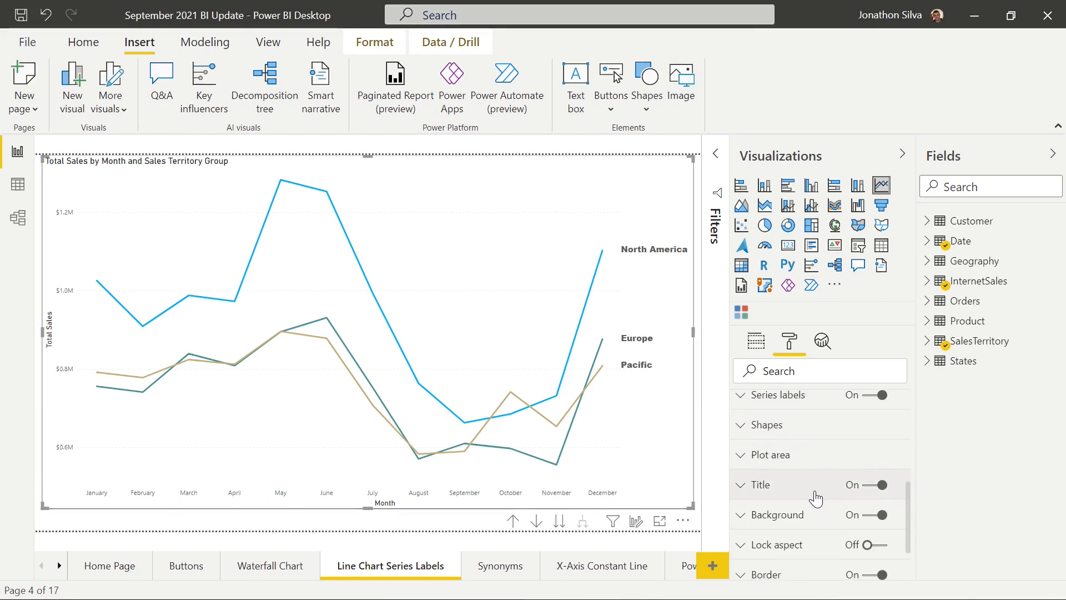